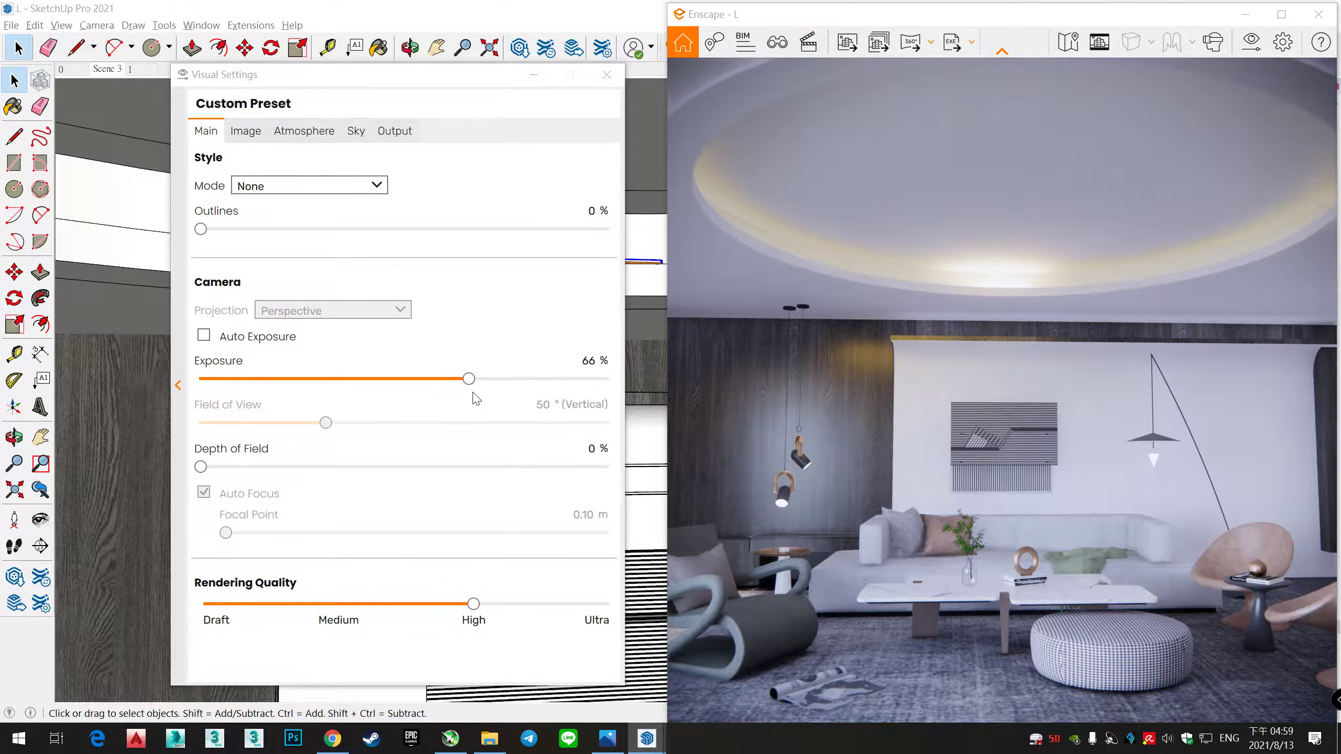
# Step: Drag the Enscape Exposure slider down from 66% to 65%
pyautogui.moveTo(469, 379); pyautogui.dragTo(464, 379)
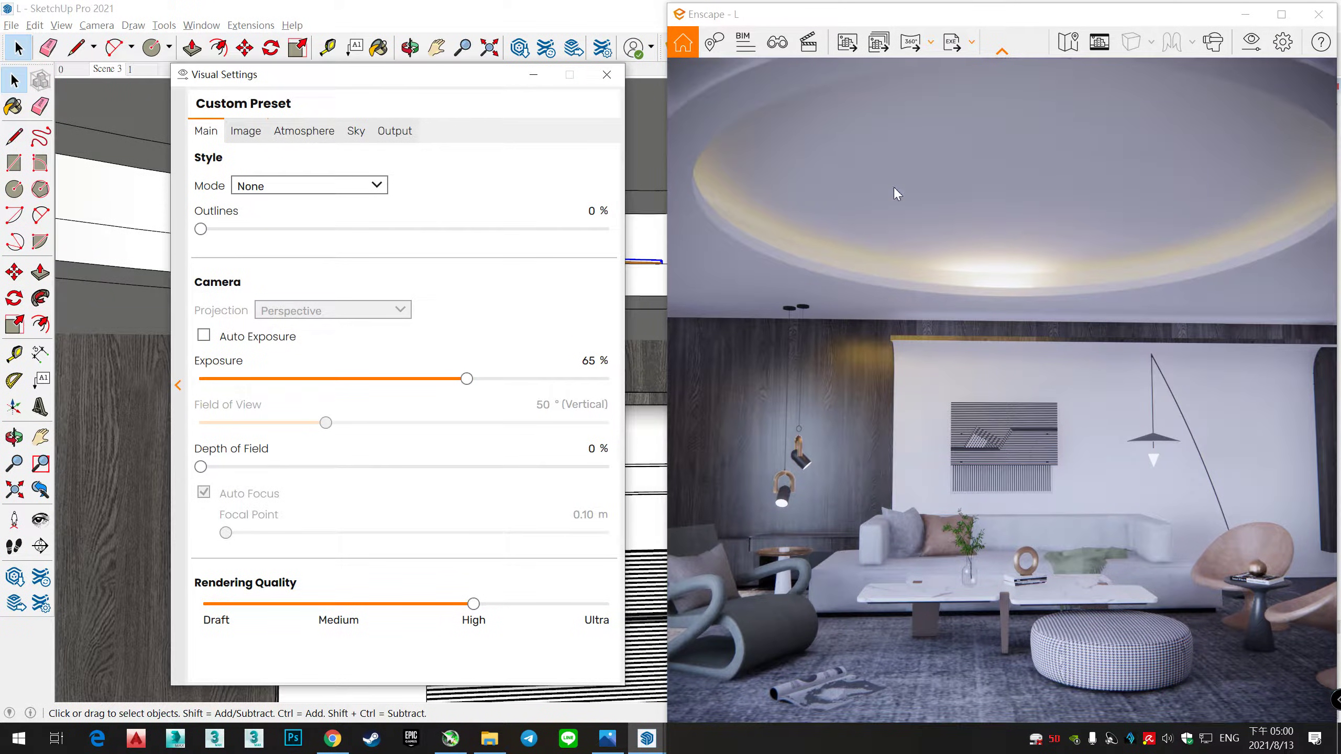
pyautogui.click(607, 74)
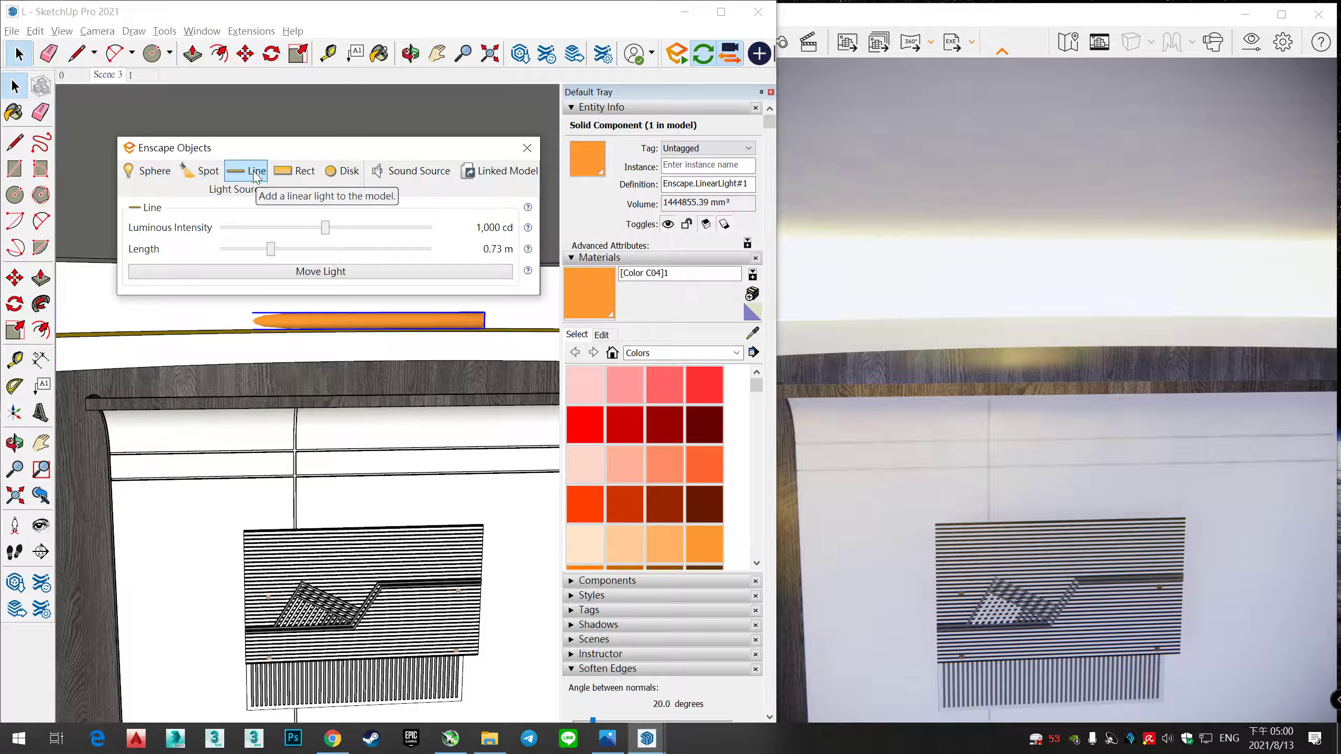
# Step: Place a new Enscape line light, paint it orange with Color C04, and adjust its length
pyautogui.moveTo(171, 148); pyautogui.dragTo(135, 494)
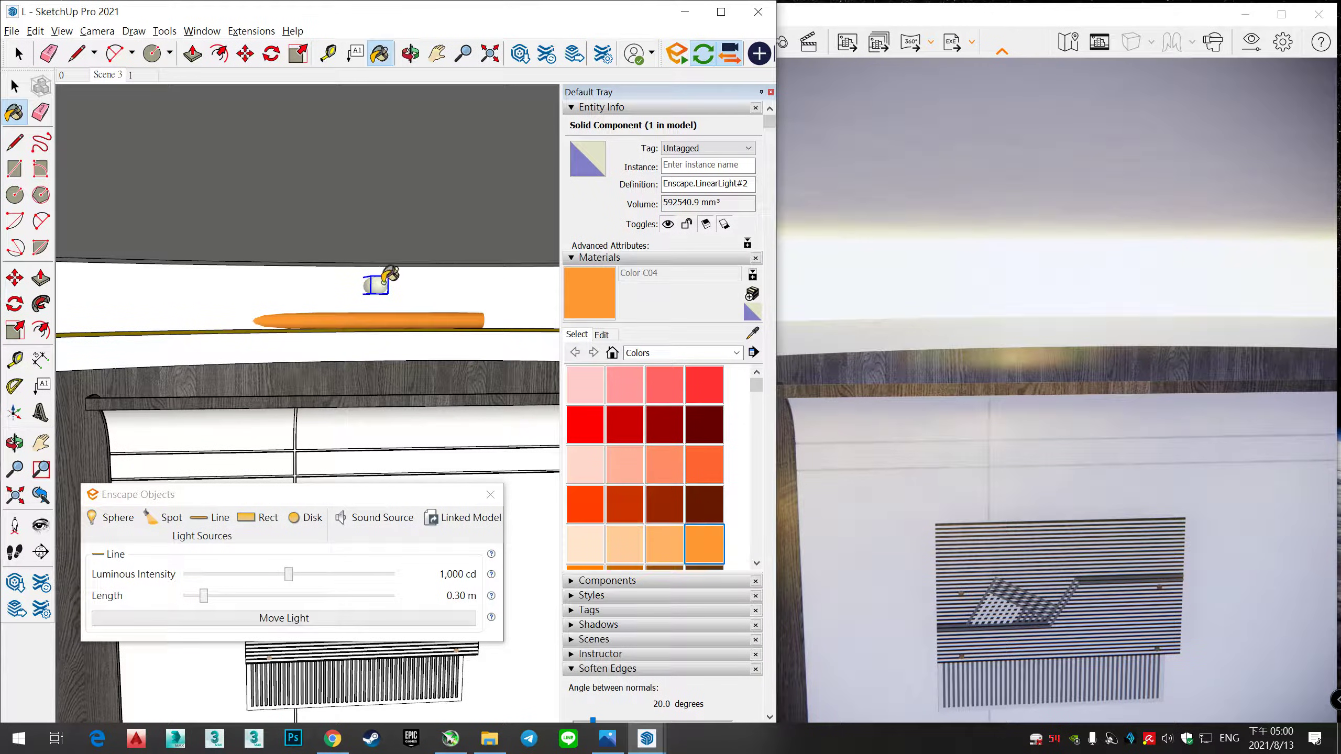
pyautogui.click(703, 545)
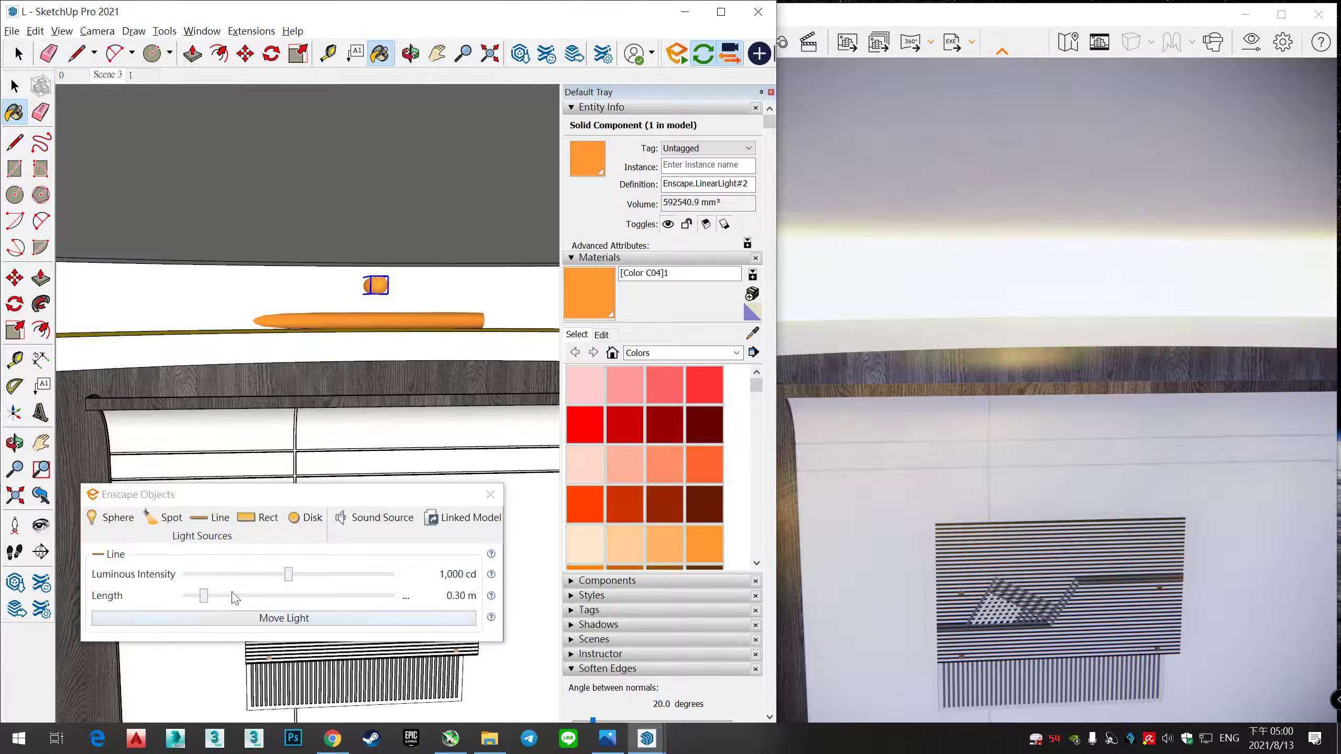
pyautogui.moveTo(200, 597); pyautogui.dragTo(248, 596)
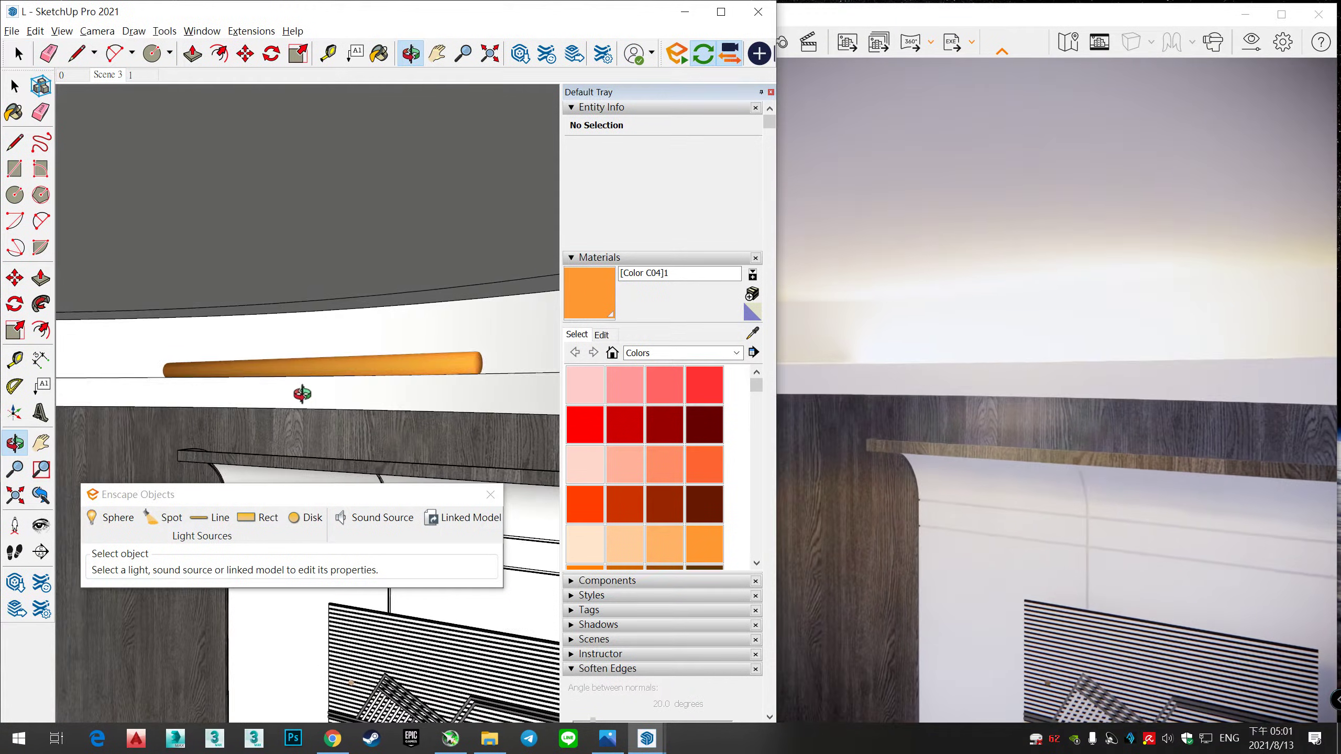
# Step: Select the cove ceiling component and bring up its right-click options
pyautogui.click(321, 351)
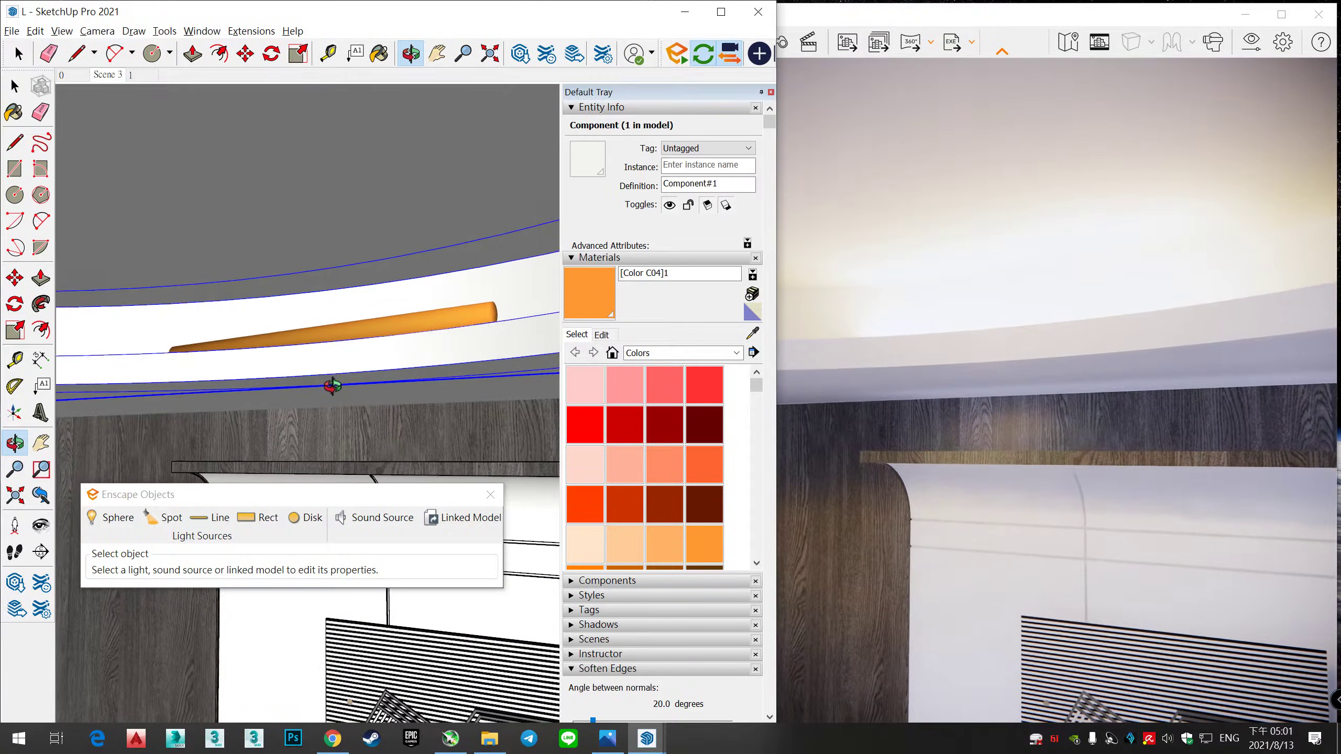
pyautogui.rightClick(334, 360)
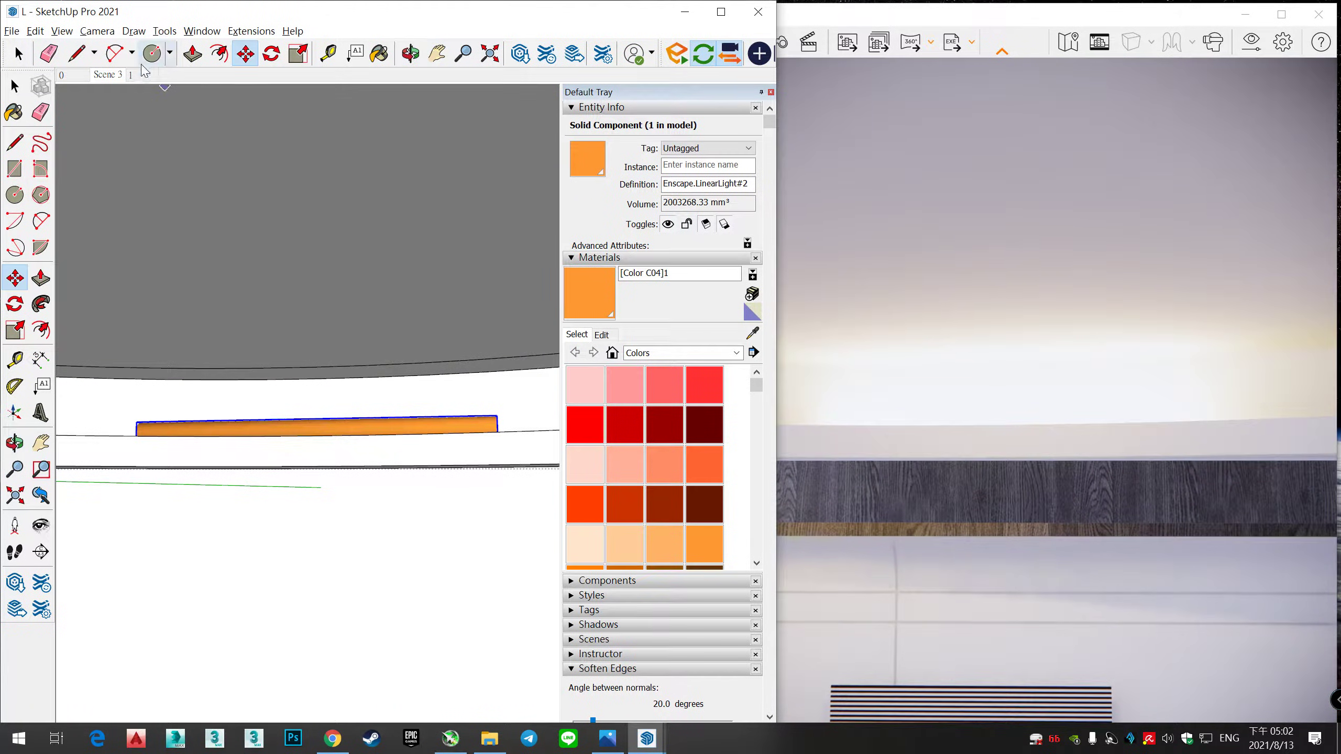
# Step: Switch to the Top standard view to see the orange light on the cove ring
pyautogui.click(61, 31)
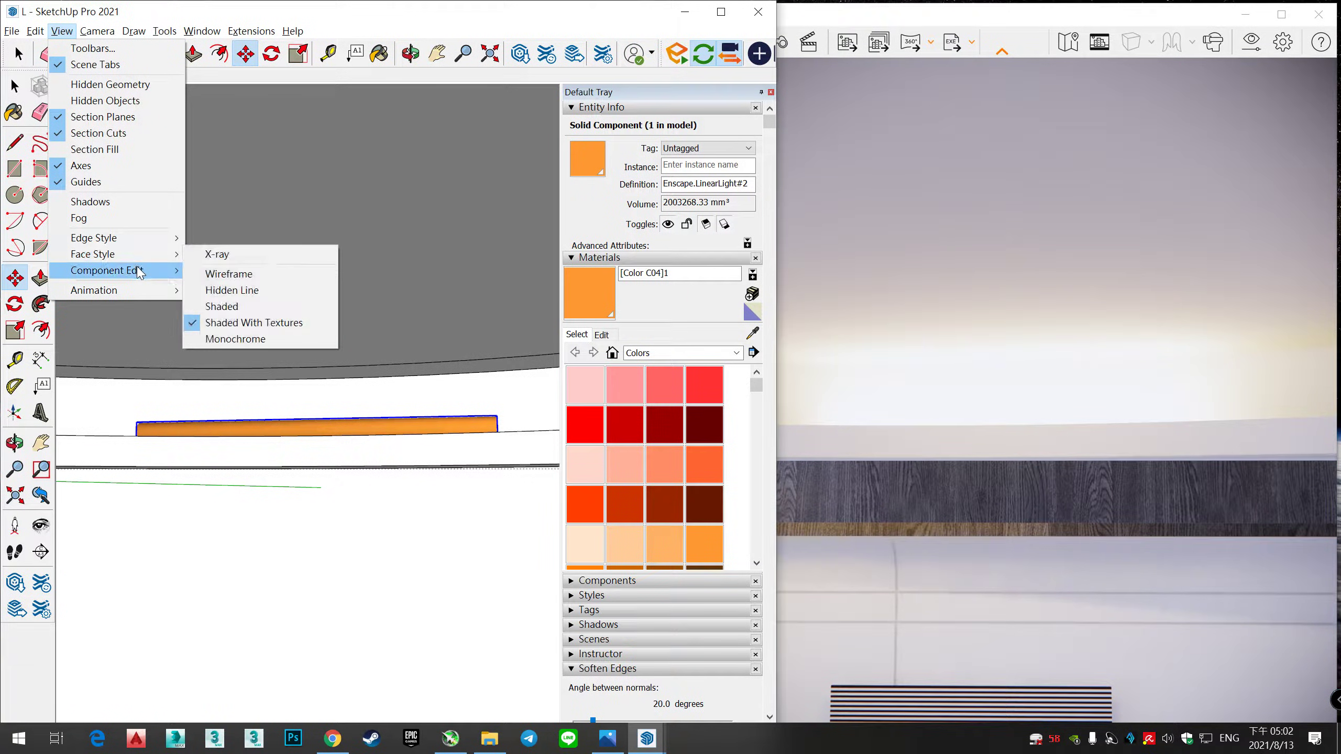
pyautogui.click(97, 31)
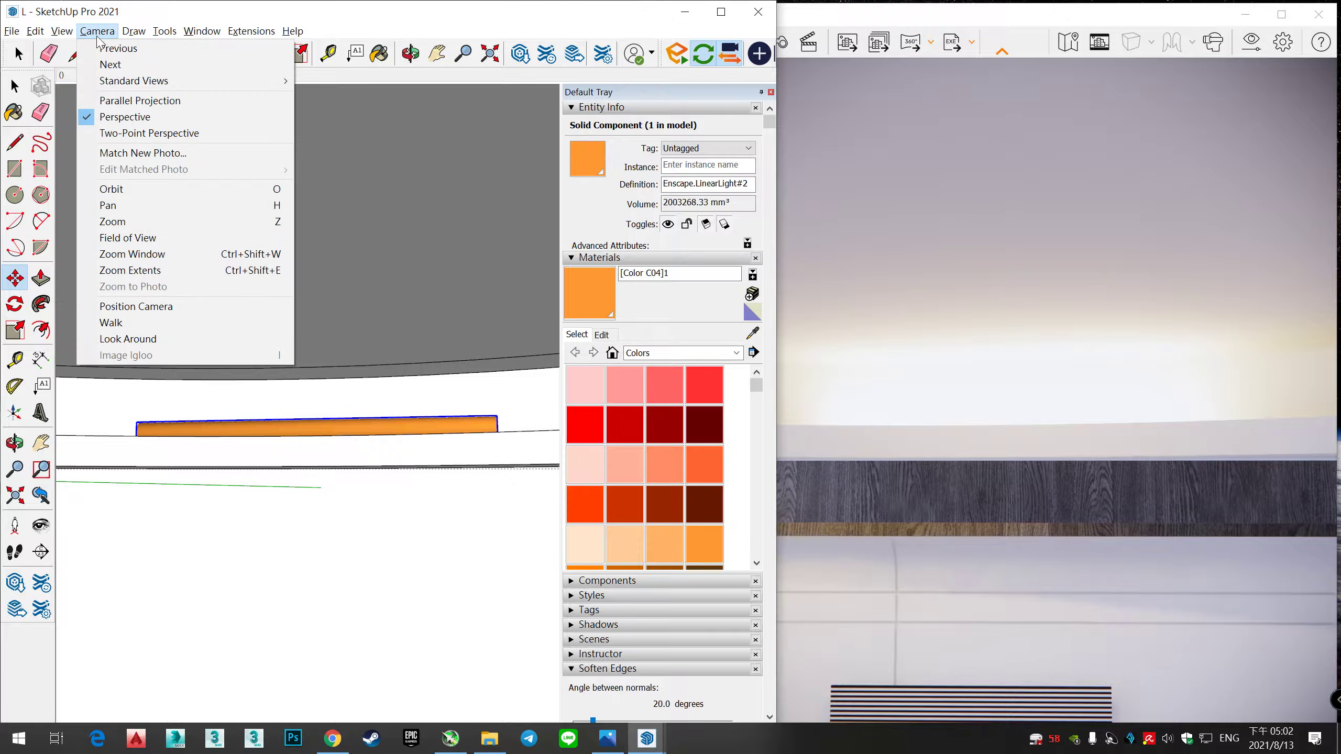
pyautogui.click(61, 31)
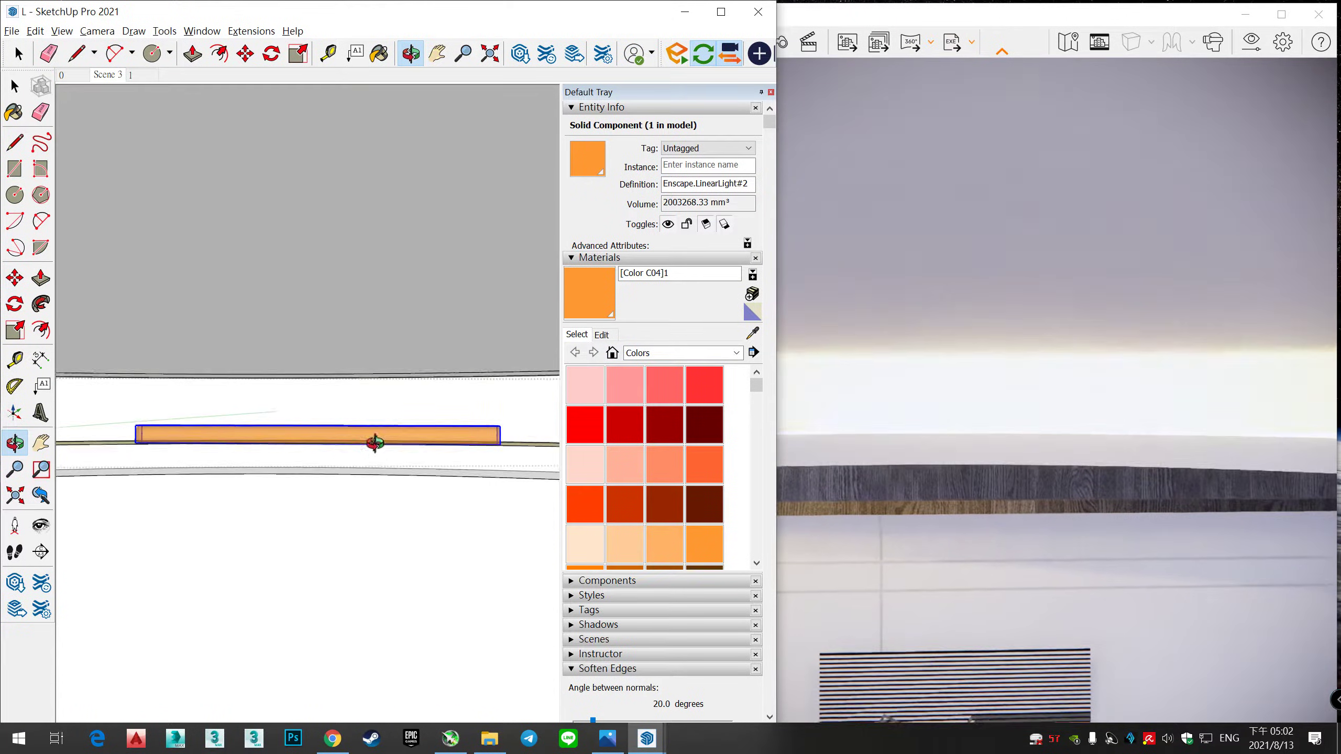
pyautogui.click(163, 31)
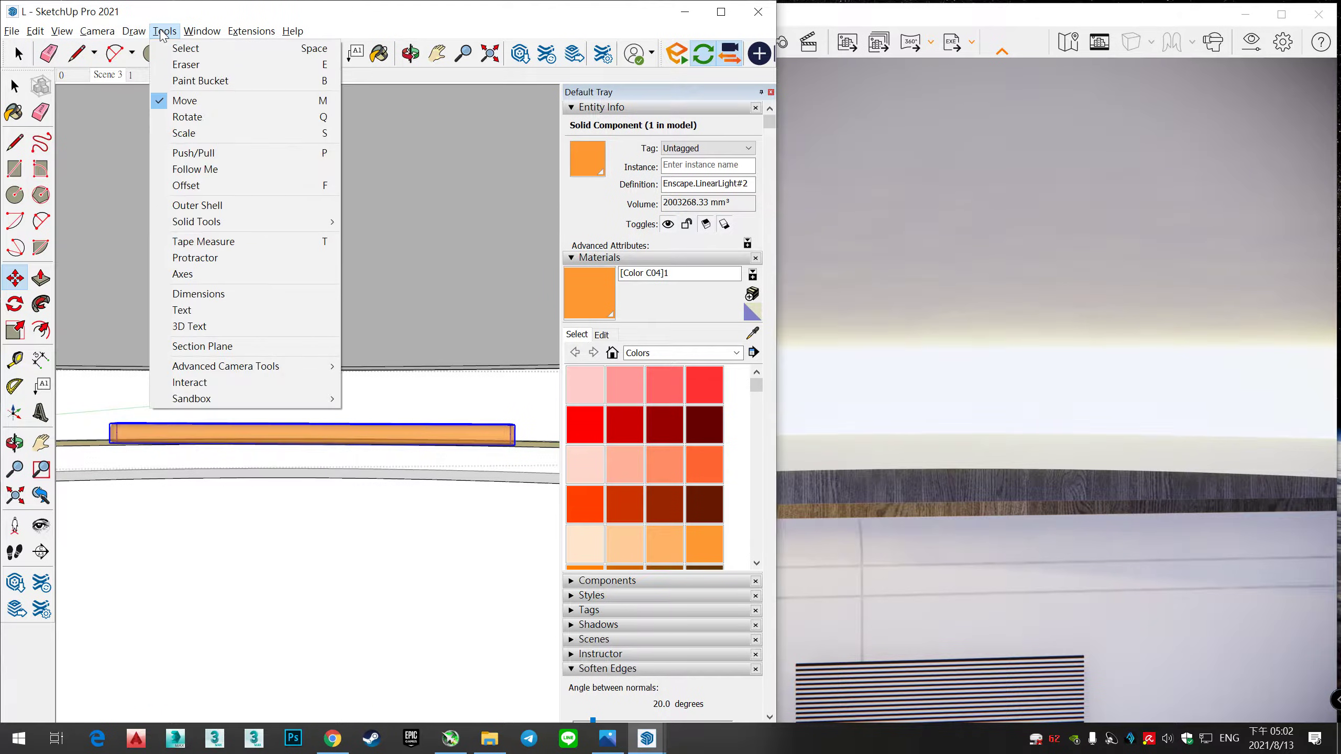
pyautogui.click(97, 31)
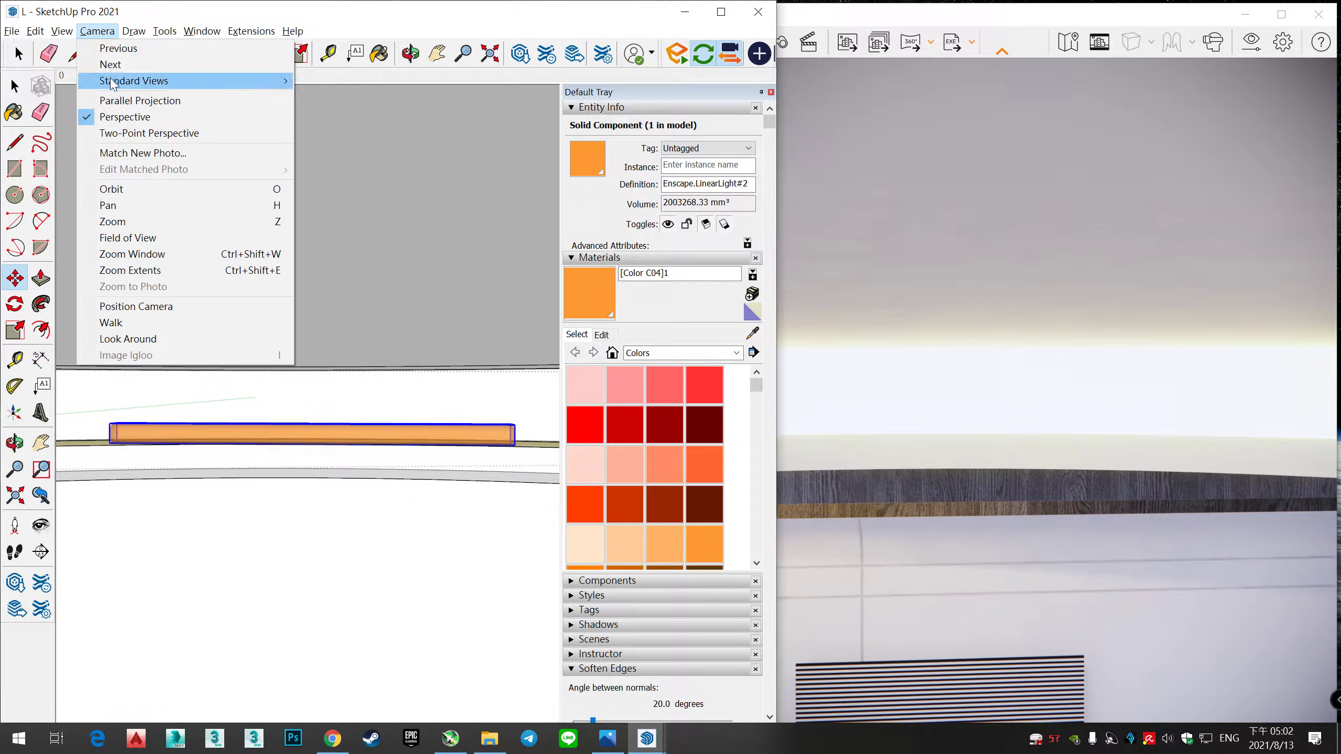
pyautogui.moveTo(134, 80)
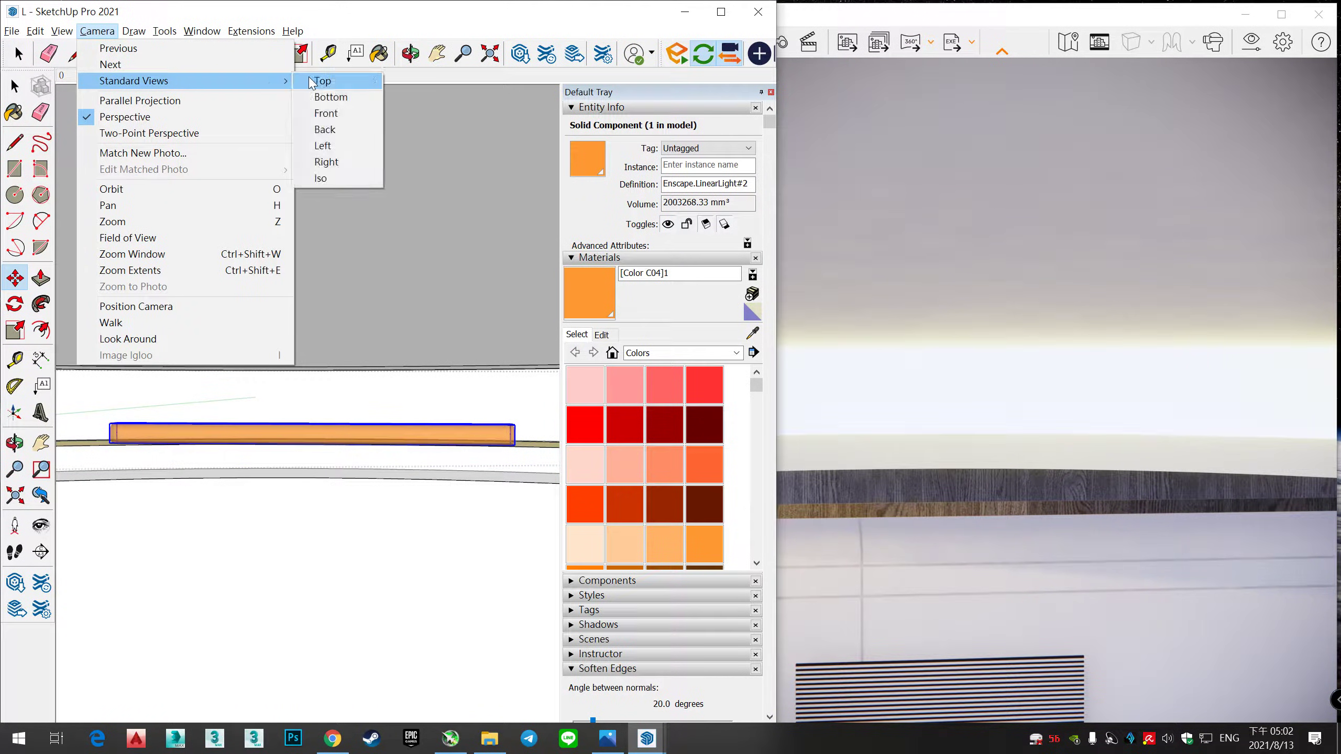
pyautogui.click(321, 80)
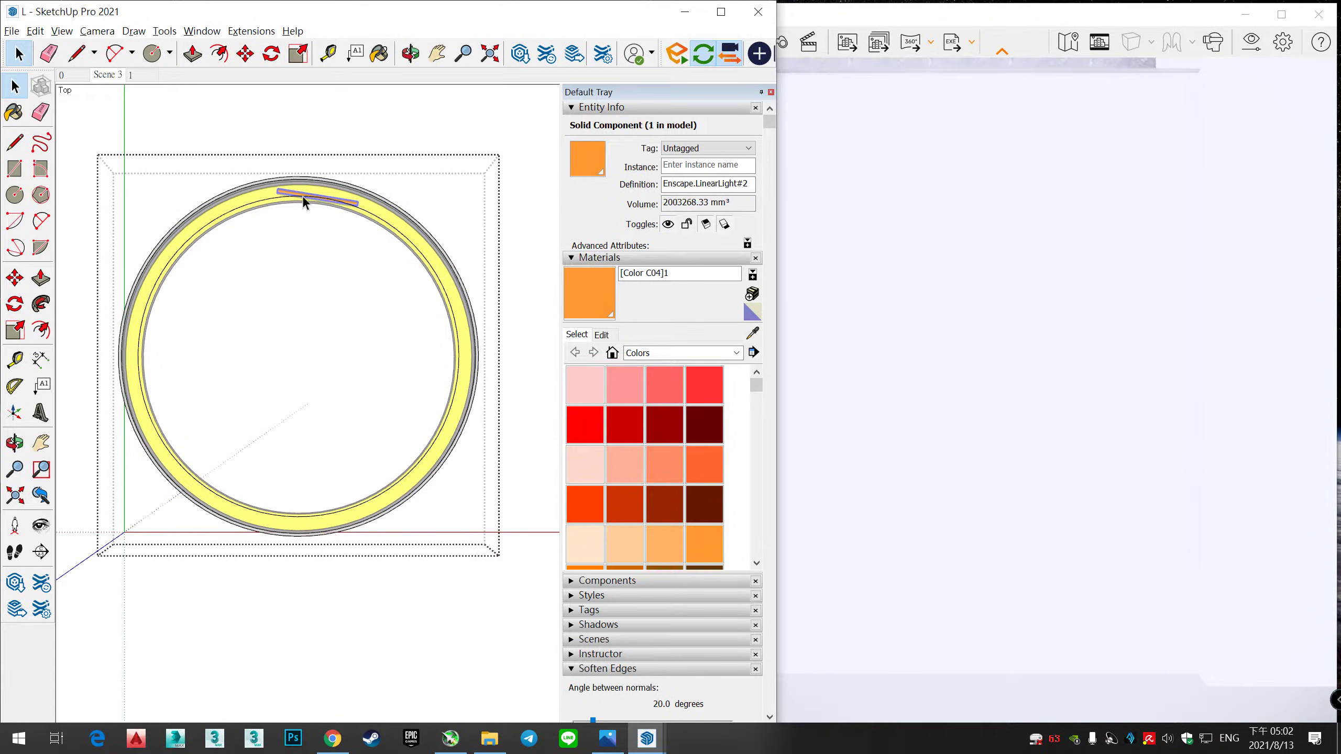
pyautogui.click(299, 197)
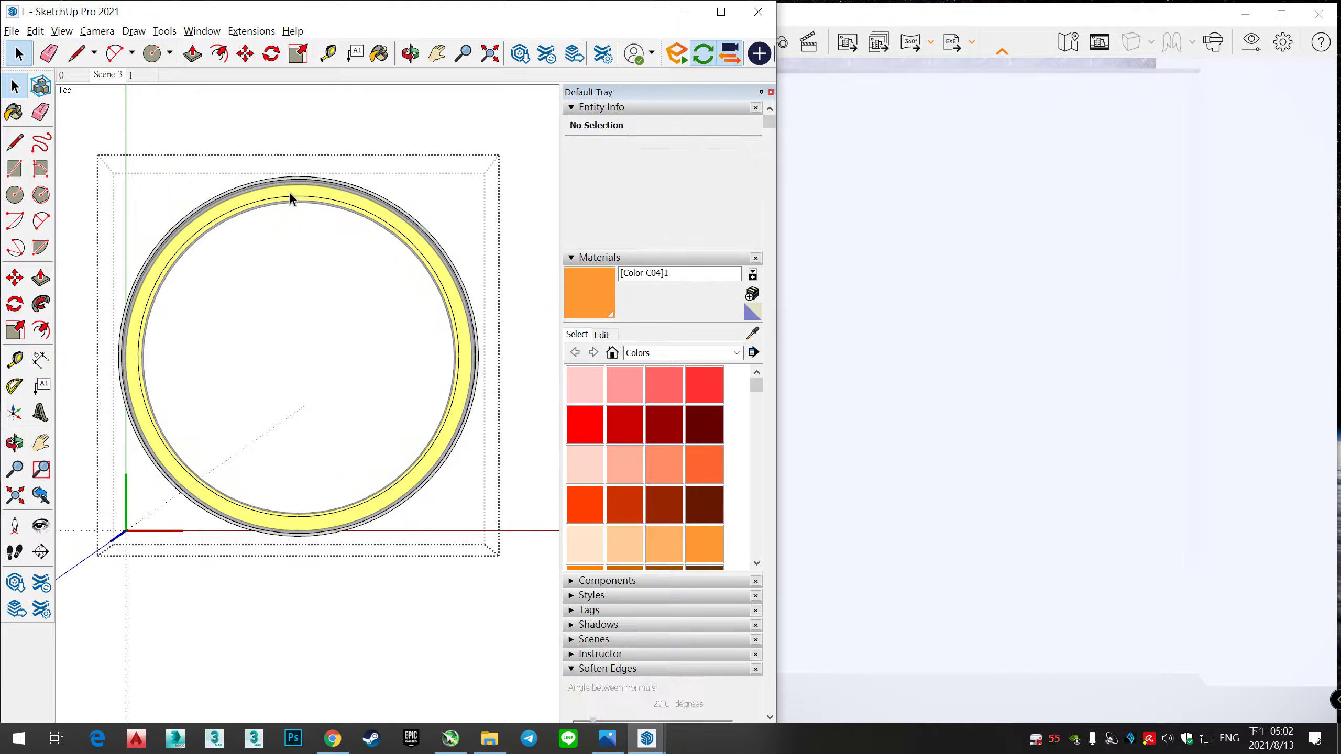
pyautogui.click(304, 195)
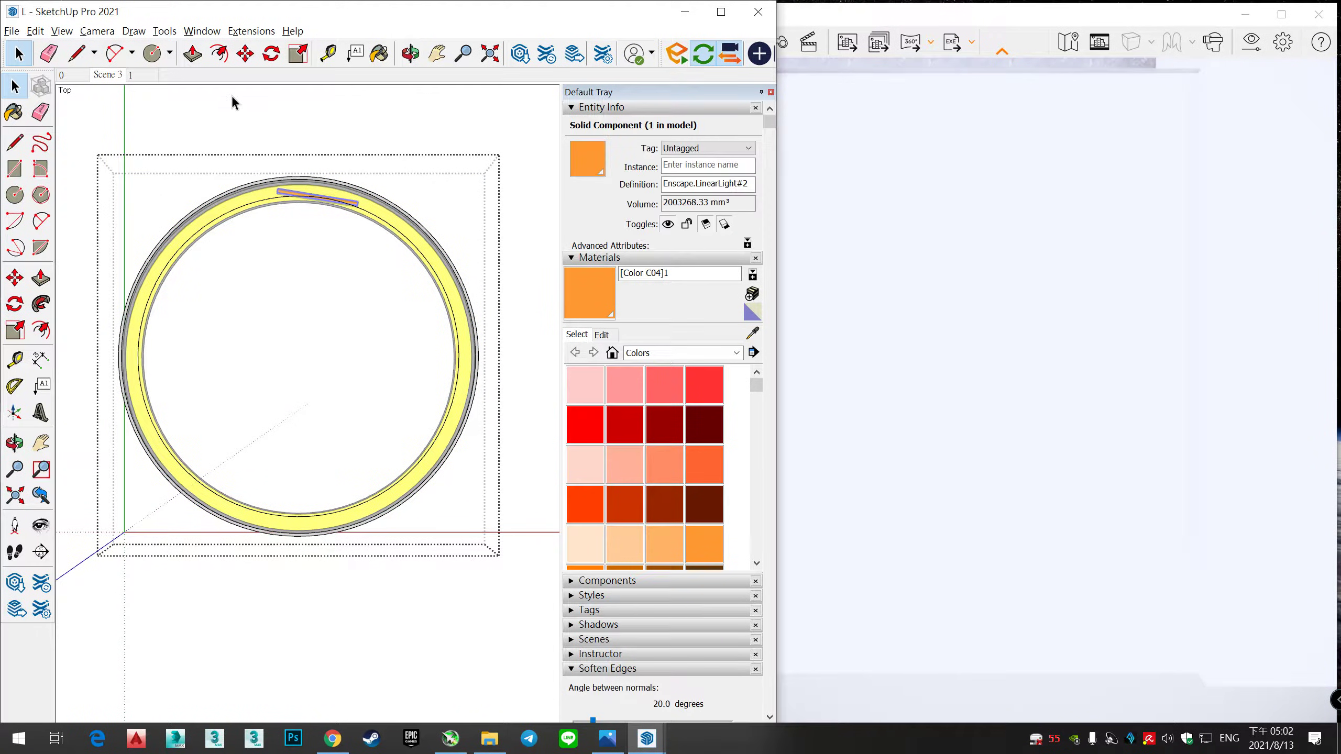
pyautogui.click(271, 54)
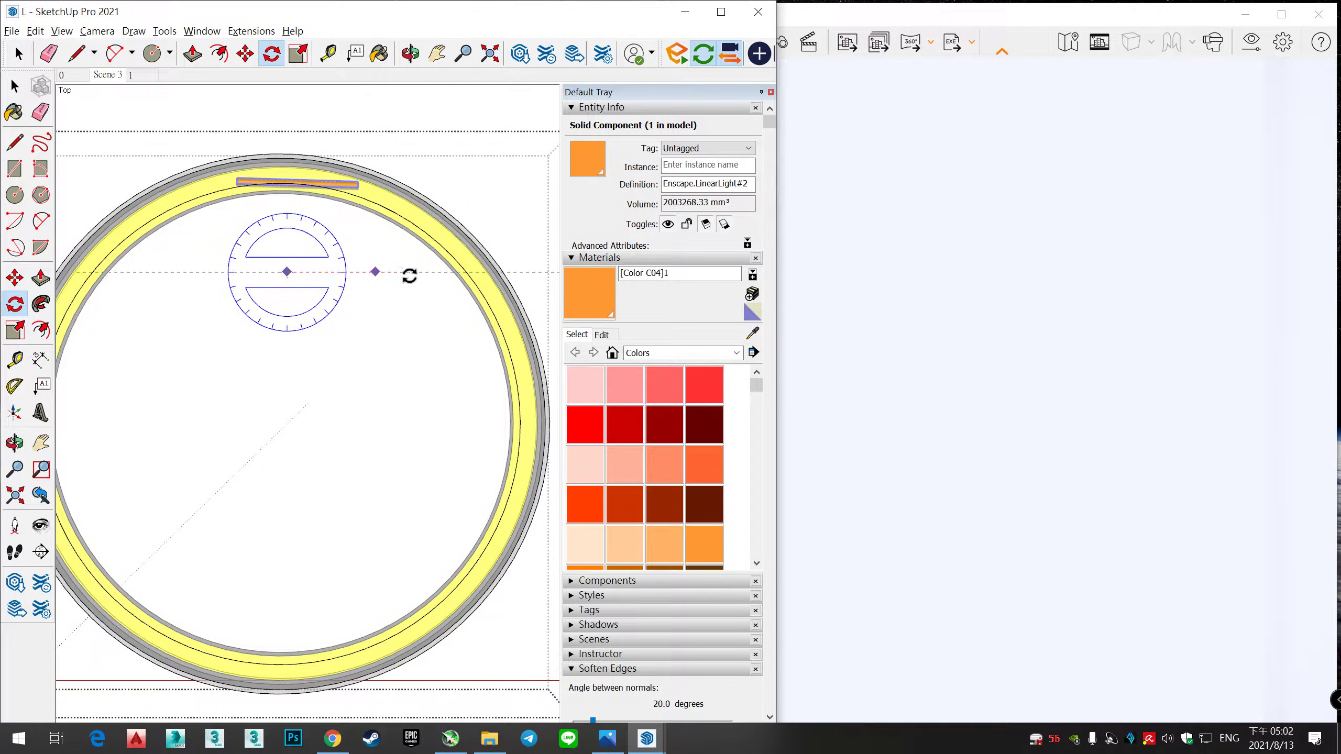
# Step: Rotate a copy of the orange light around the cove ring's centre point
pyautogui.moveTo(287, 272); pyautogui.dragTo(465, 272)
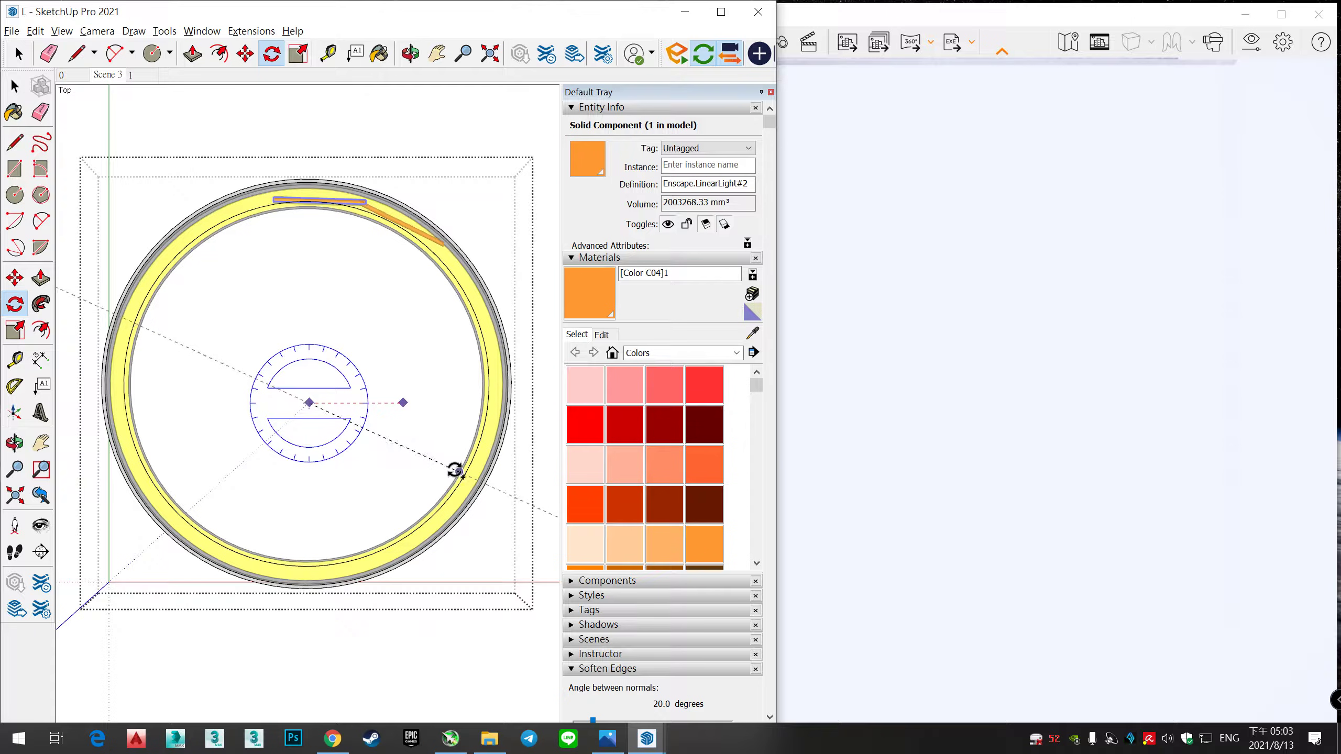
pyautogui.moveTo(455, 476)
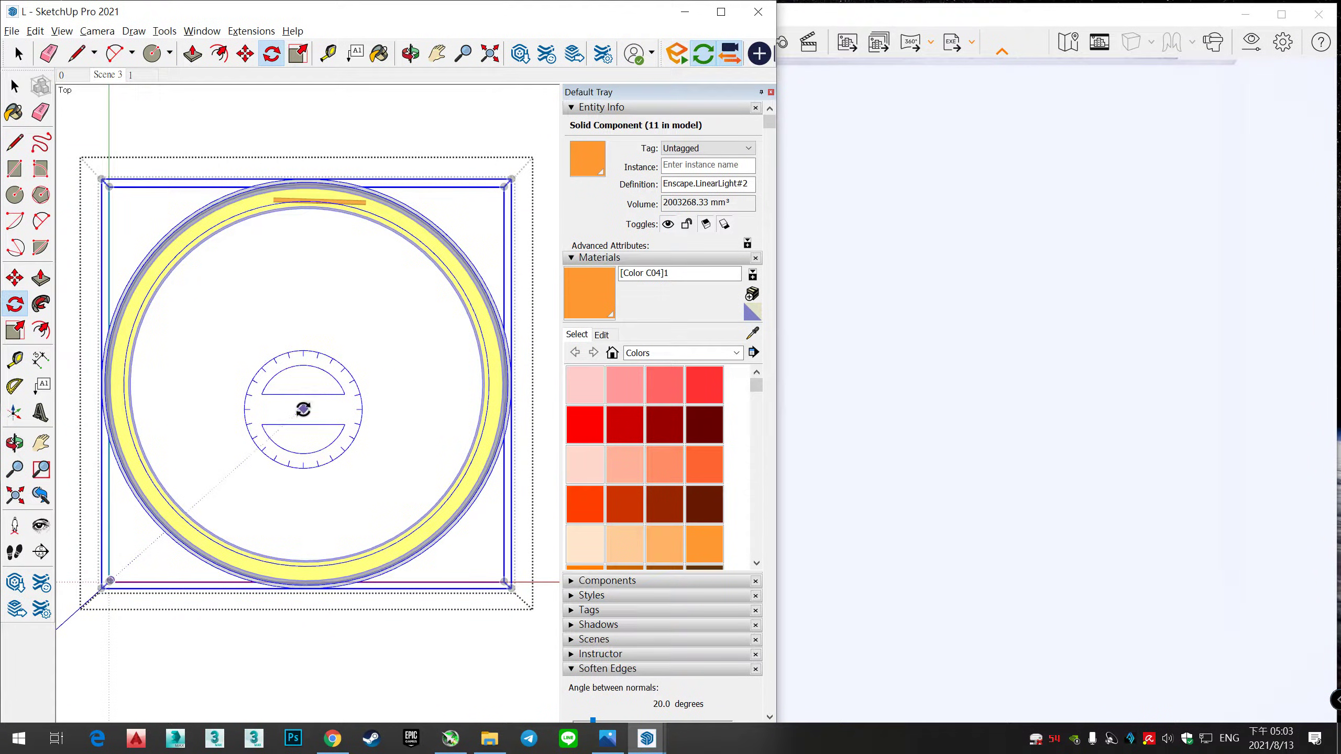
pyautogui.click(97, 31)
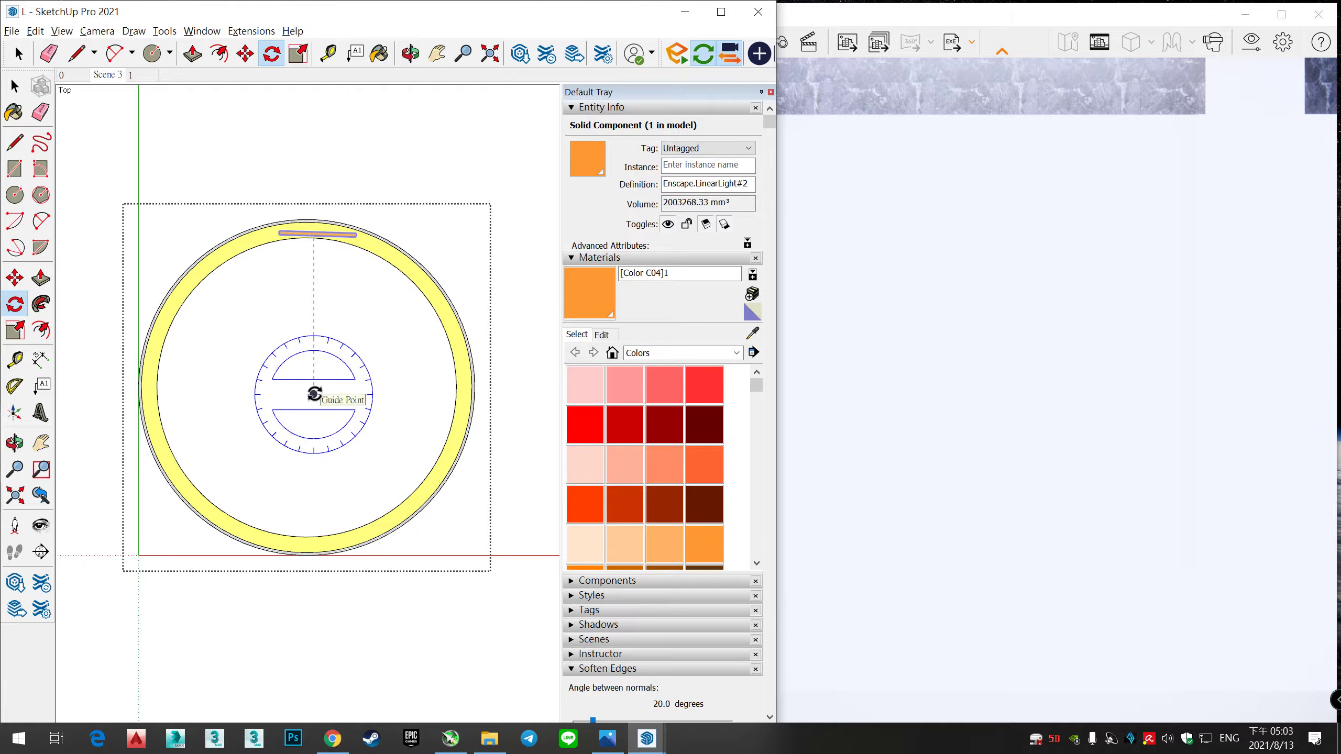
pyautogui.moveTo(376, 393)
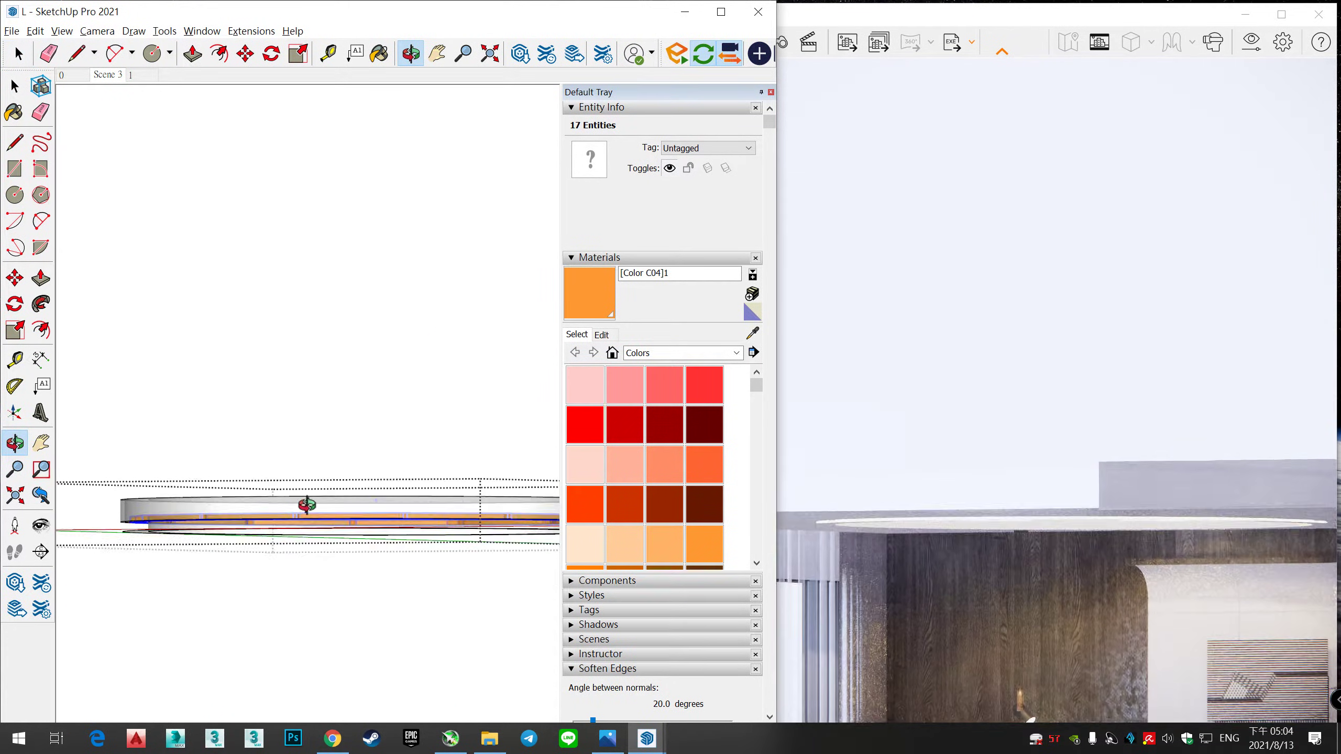
# Step: Change the camera from Parallel Projection to Perspective to view the ring of sixteen lights
pyautogui.click(134, 31)
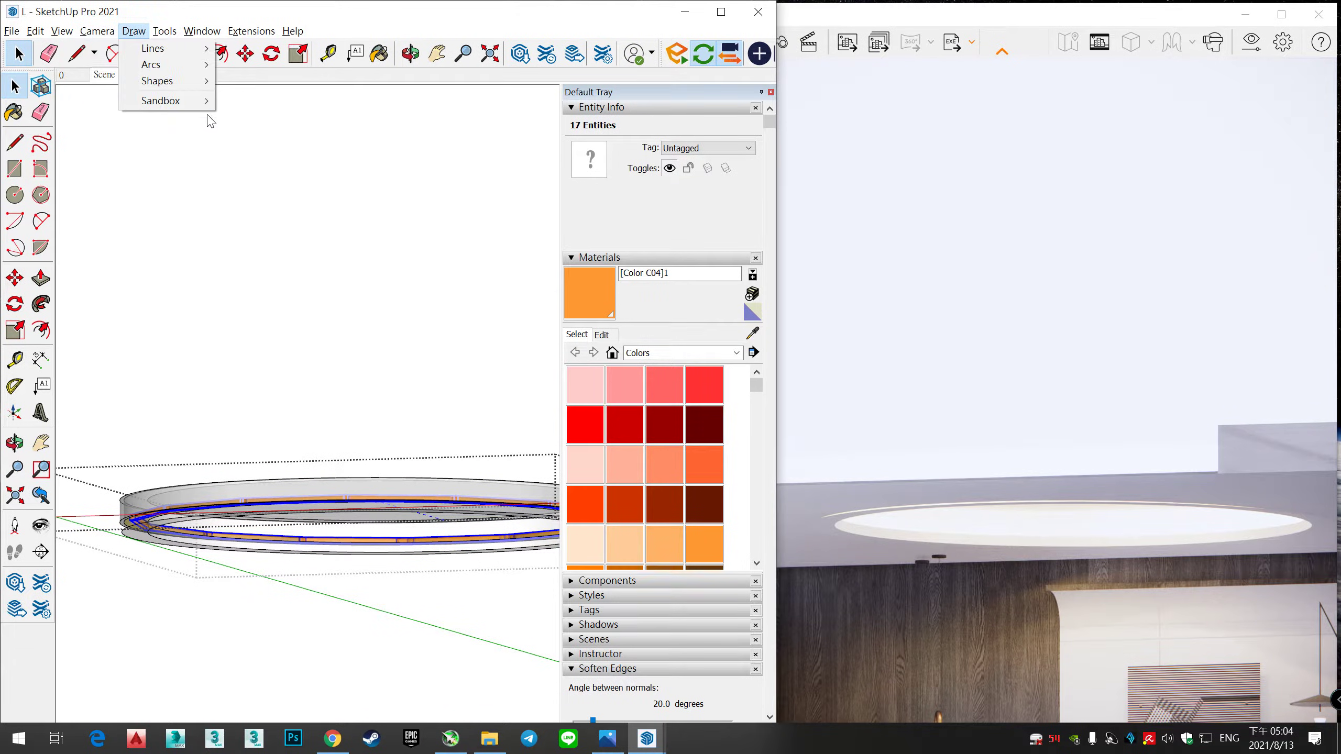
pyautogui.click(97, 31)
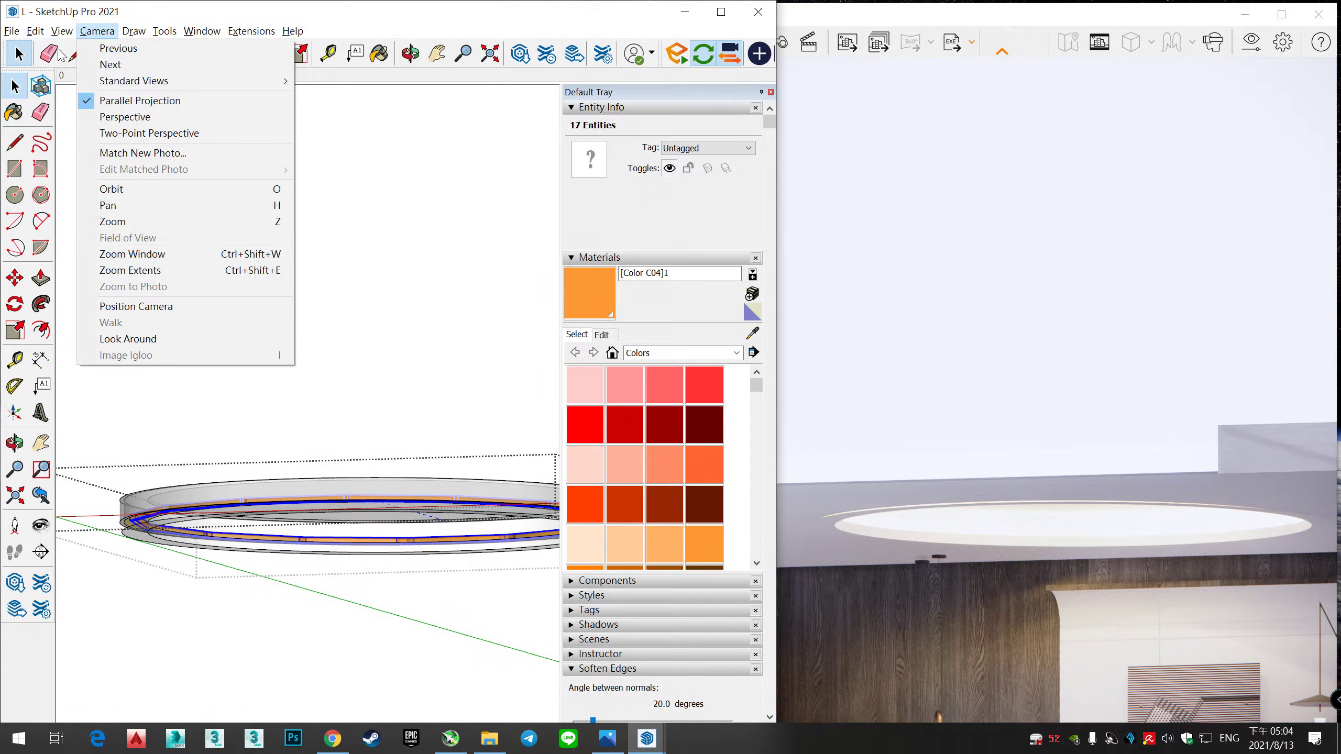
pyautogui.click(61, 31)
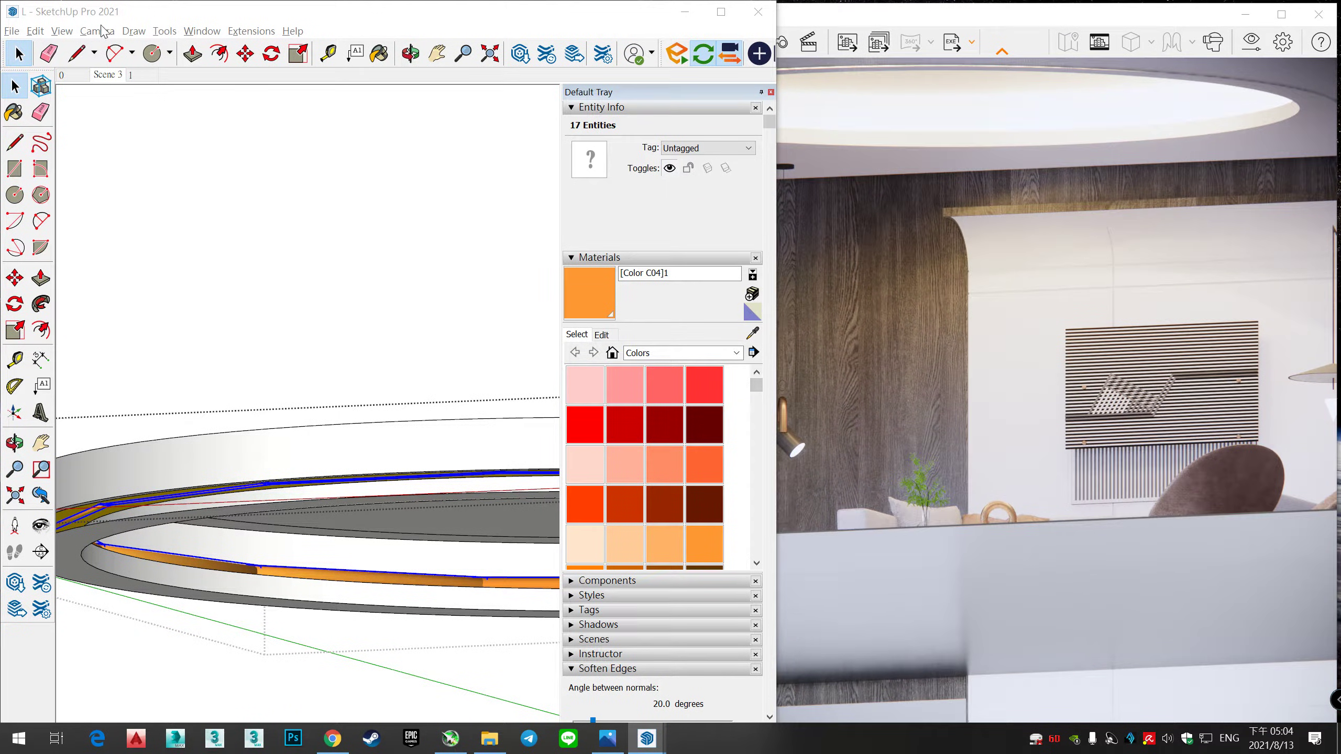
pyautogui.click(96, 31)
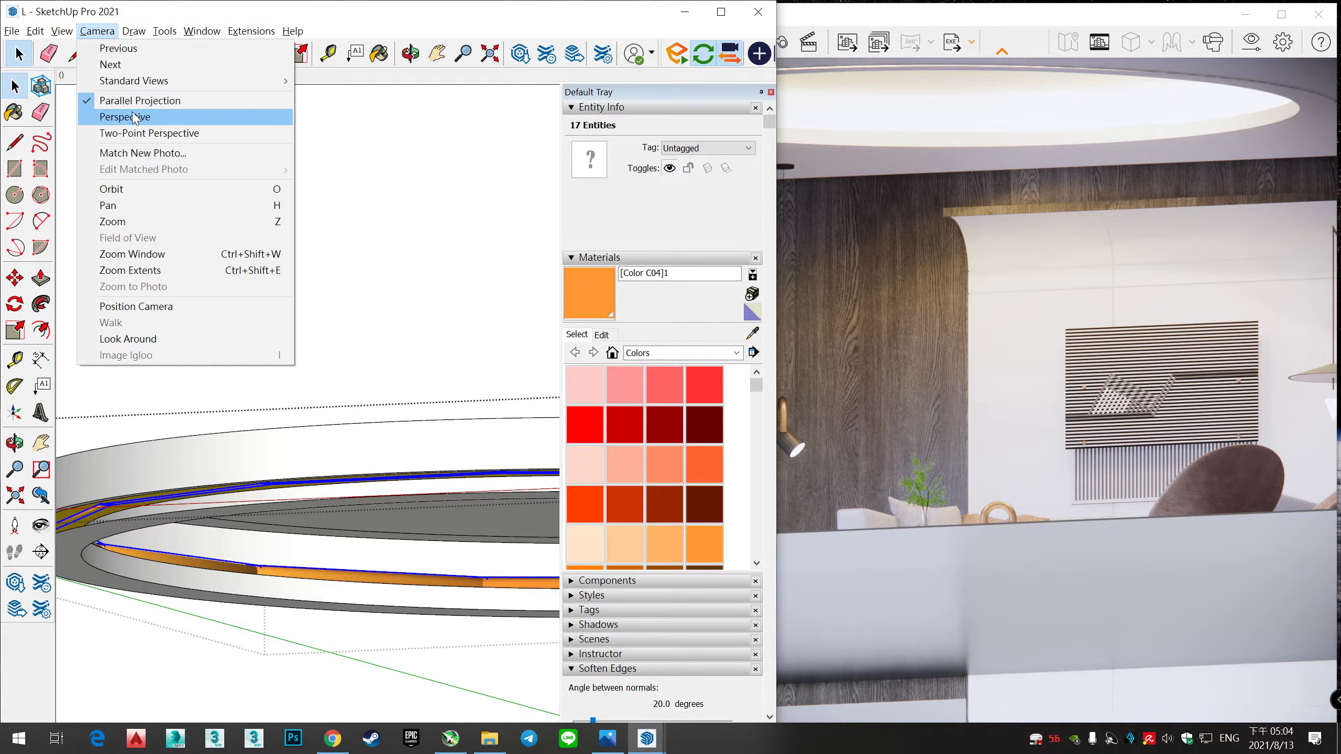
pyautogui.click(124, 117)
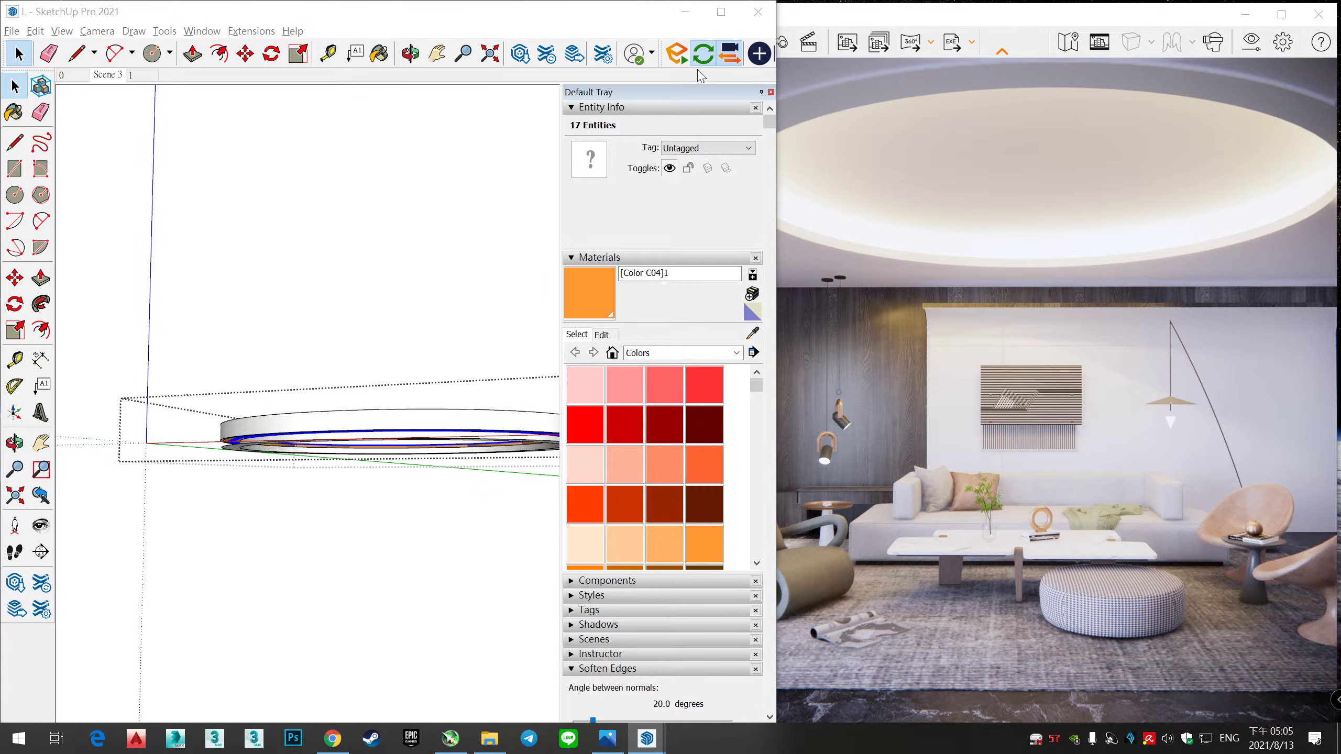
pyautogui.click(730, 53)
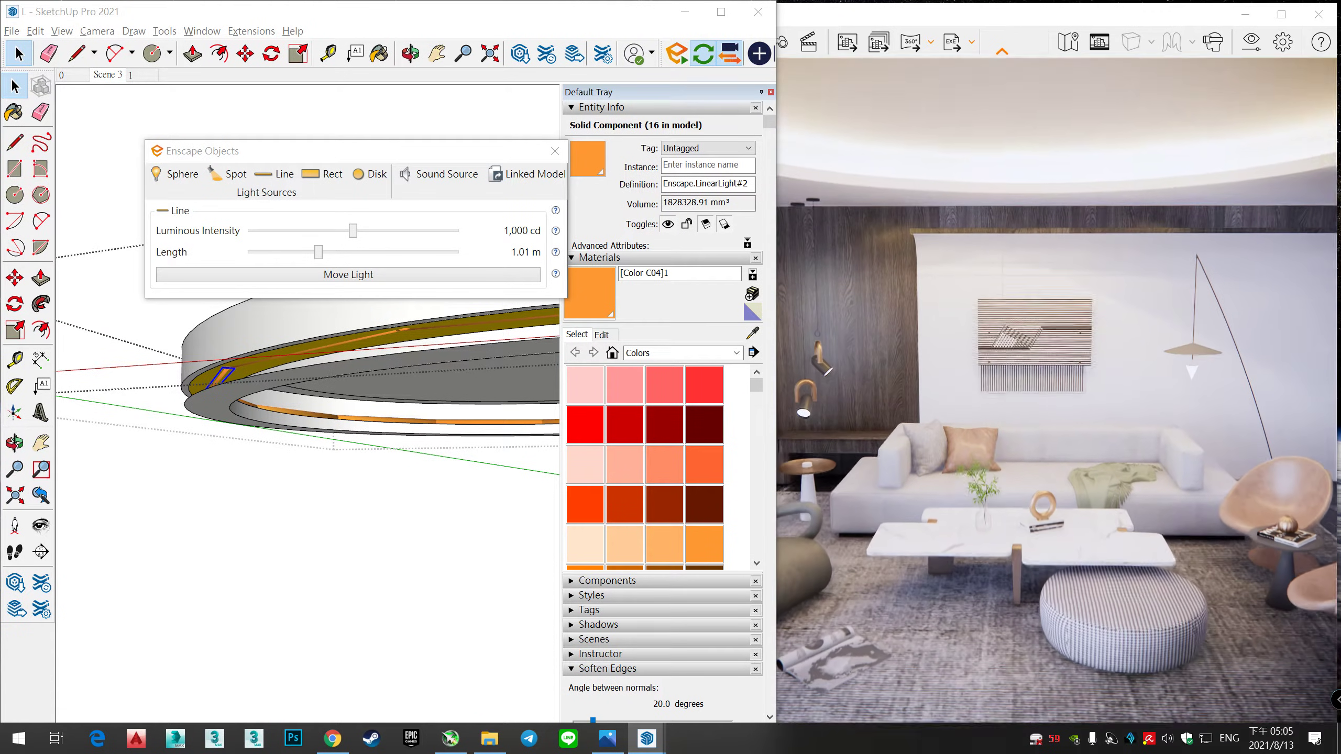
# Step: Set the line light's luminous intensity to 1,229 cd, load a lighter orange, and select the cove fixture
pyautogui.moveTo(351, 231); pyautogui.dragTo(320, 231)
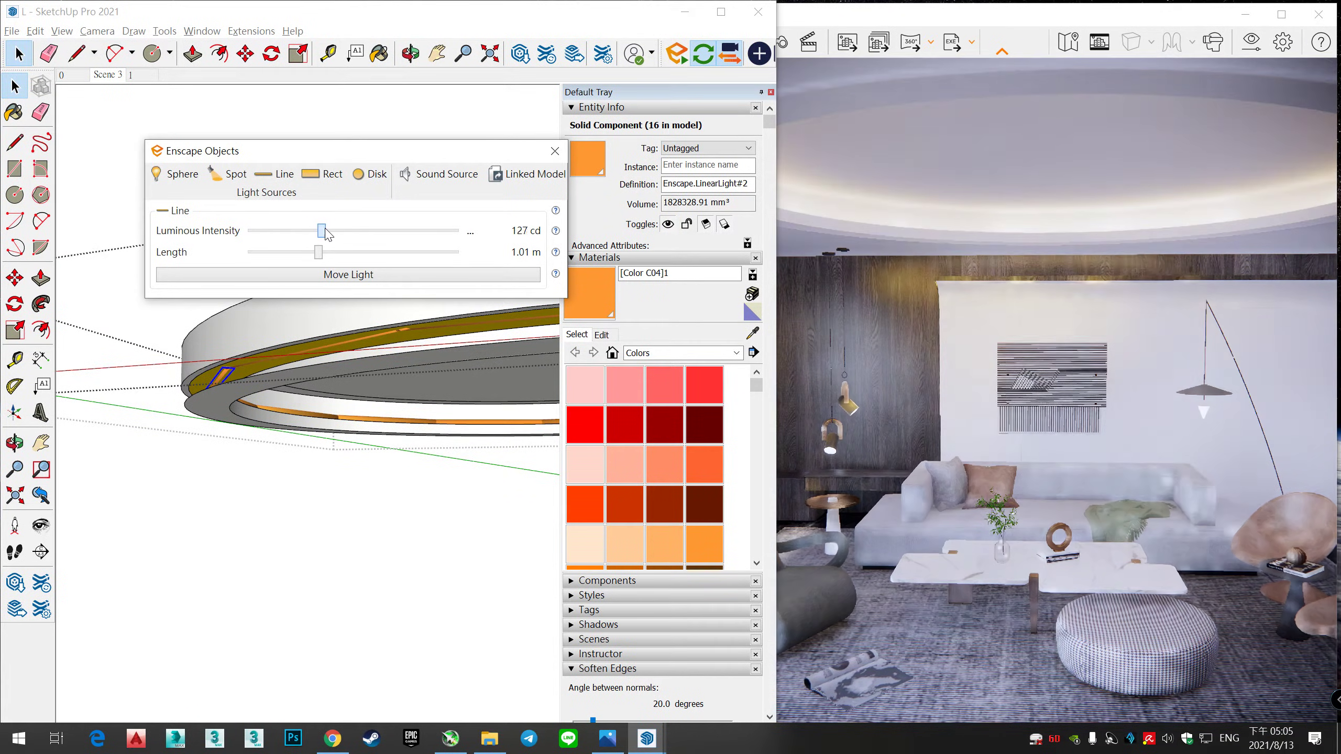
pyautogui.moveTo(320, 232); pyautogui.dragTo(358, 231)
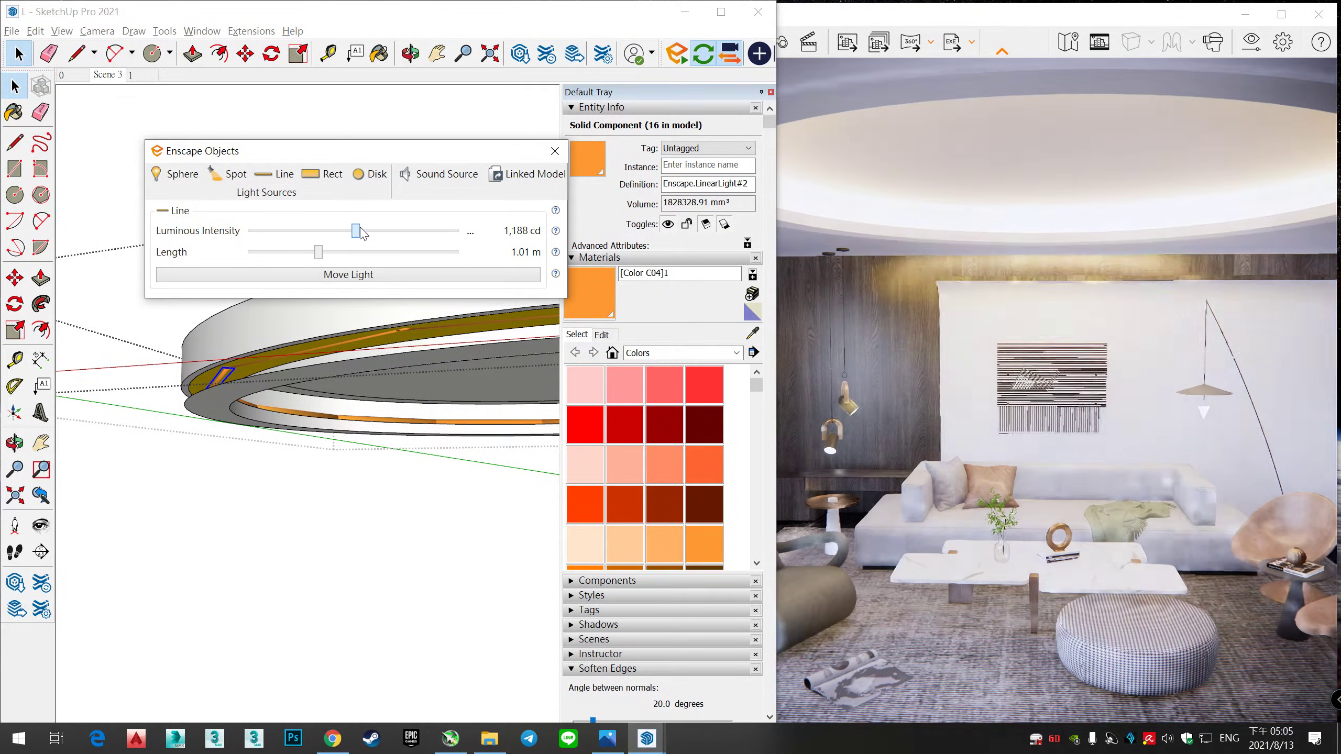
pyautogui.moveTo(358, 231); pyautogui.dragTo(360, 231)
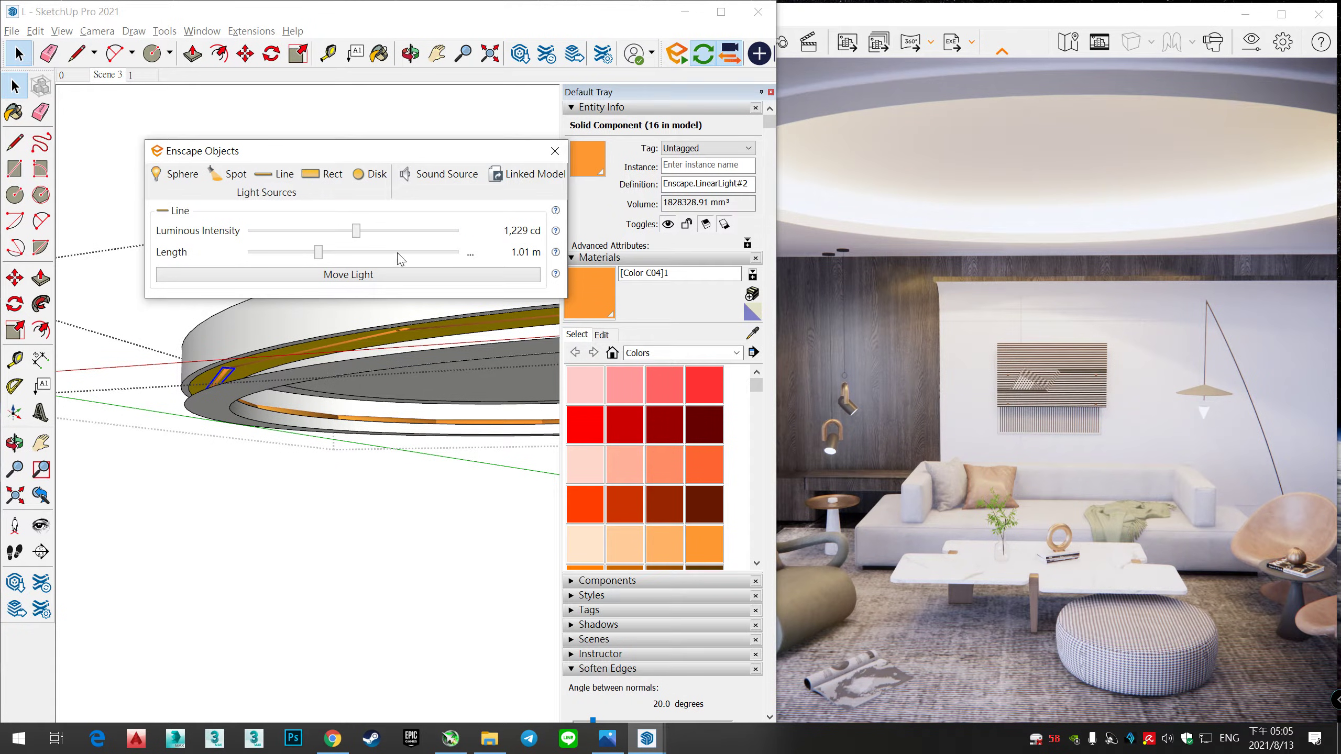
pyautogui.click(705, 547)
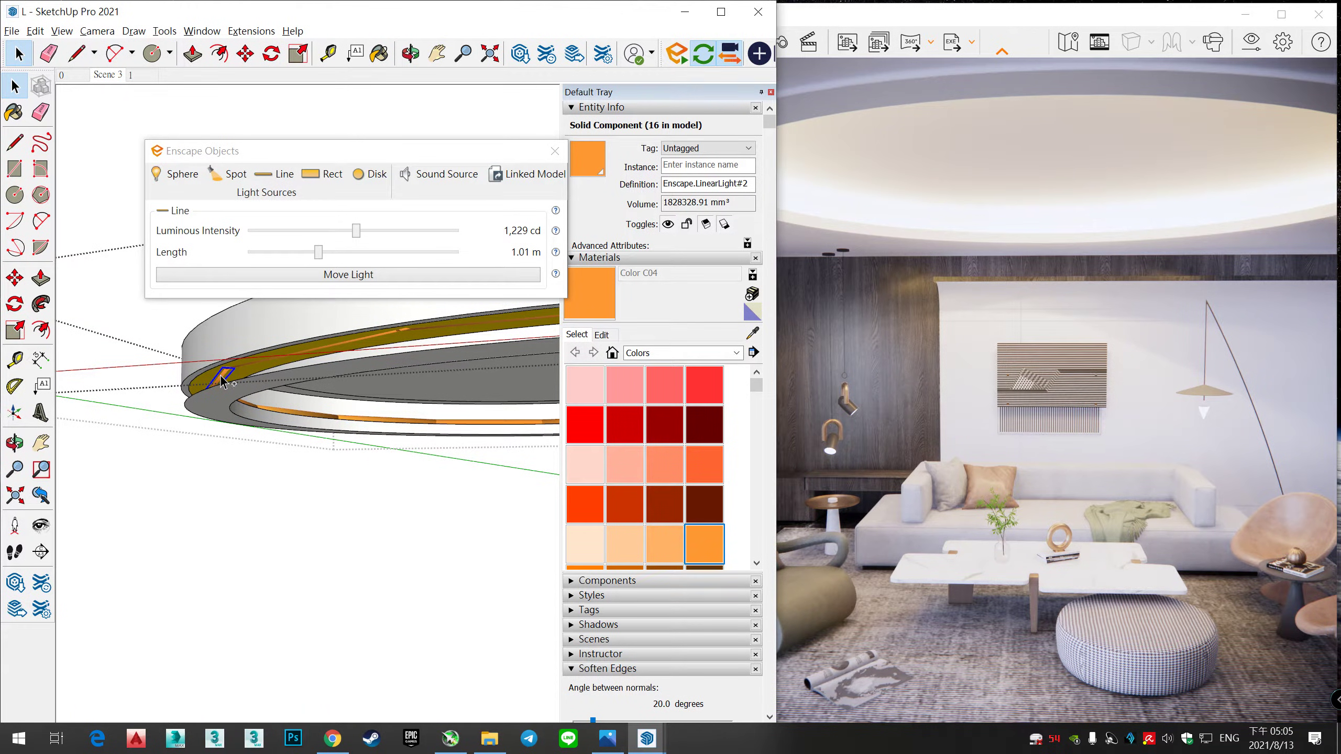
pyautogui.click(225, 335)
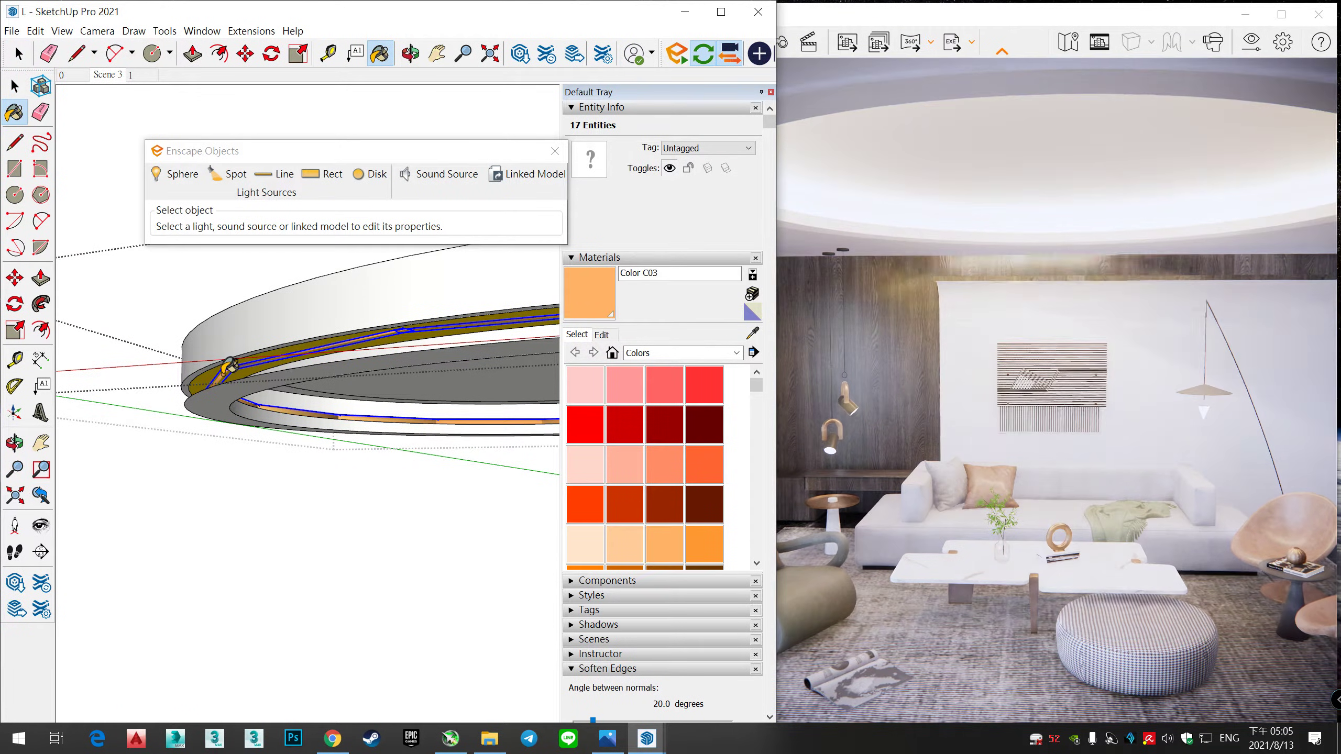
# Step: Select the cove line light and try intensities from 29 to 1,188 cd, settling at 454 cd
pyautogui.click(701, 545)
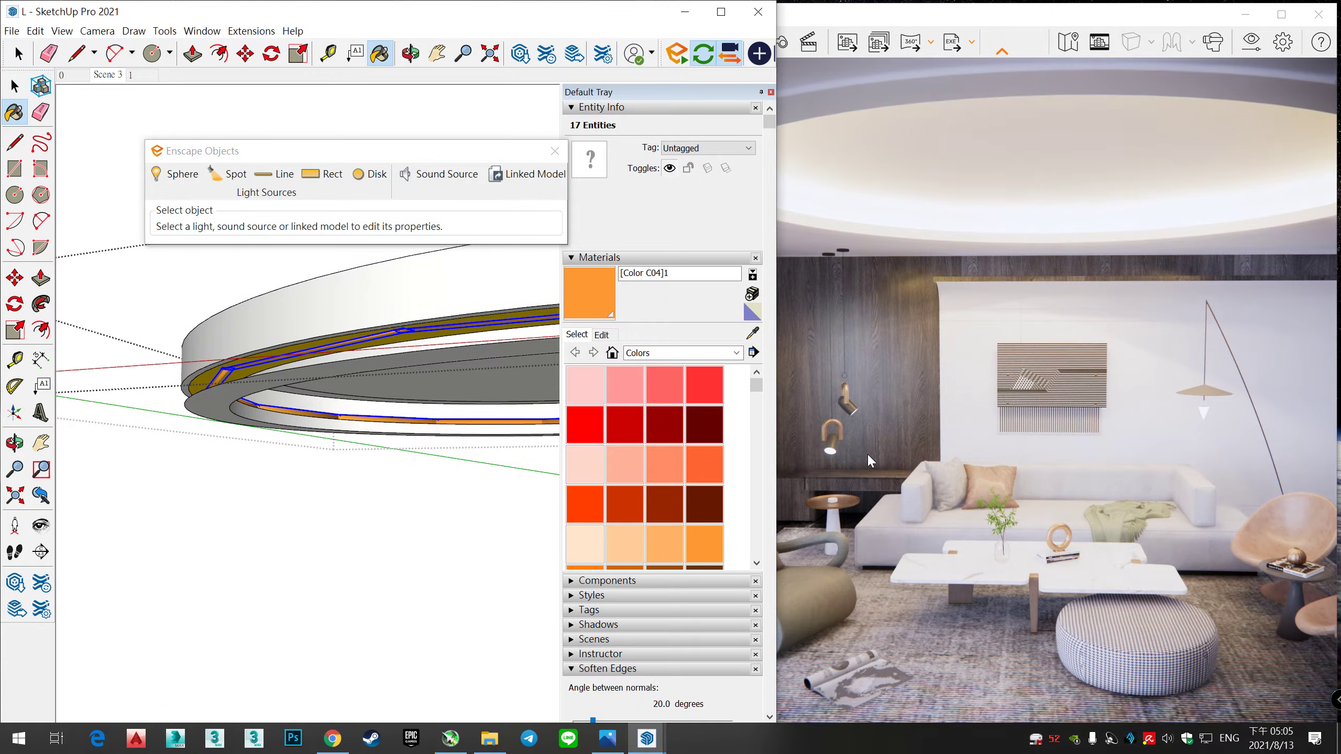
pyautogui.moveTo(206, 196)
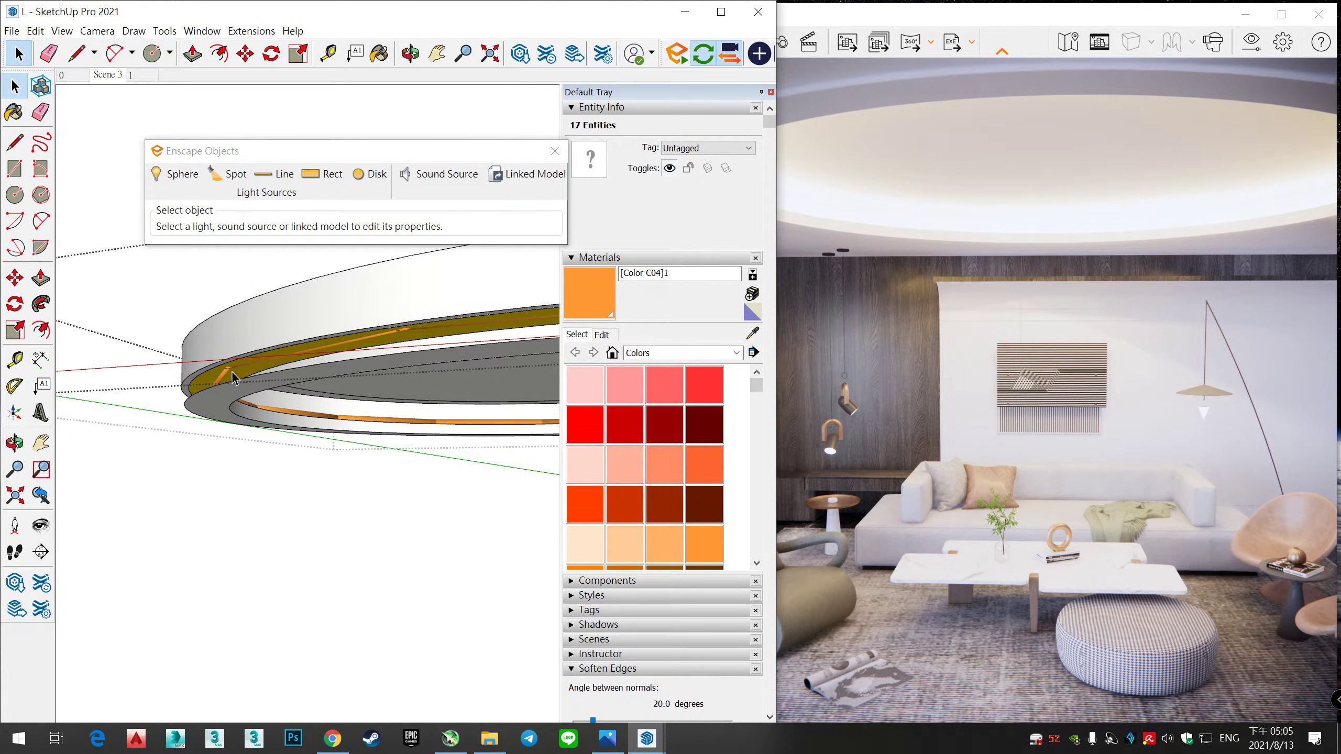
pyautogui.click(234, 379)
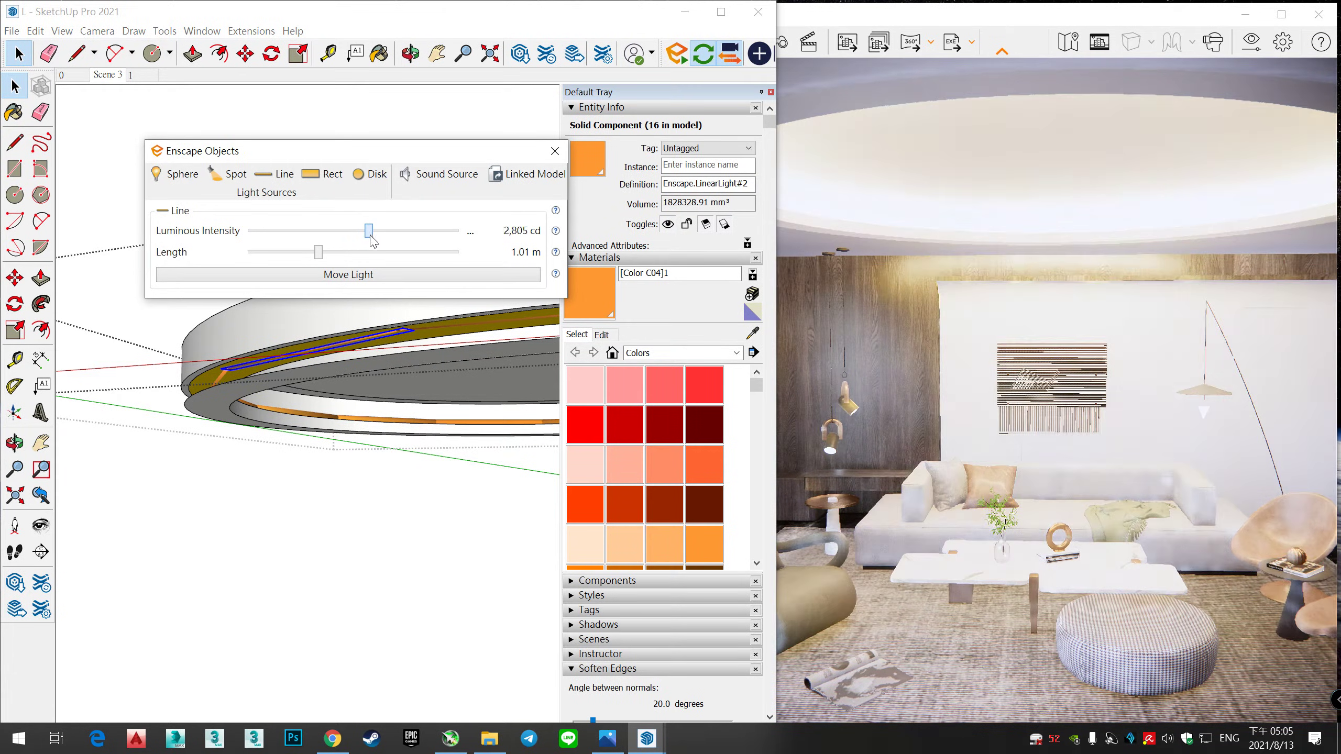
pyautogui.moveTo(368, 236); pyautogui.dragTo(356, 235)
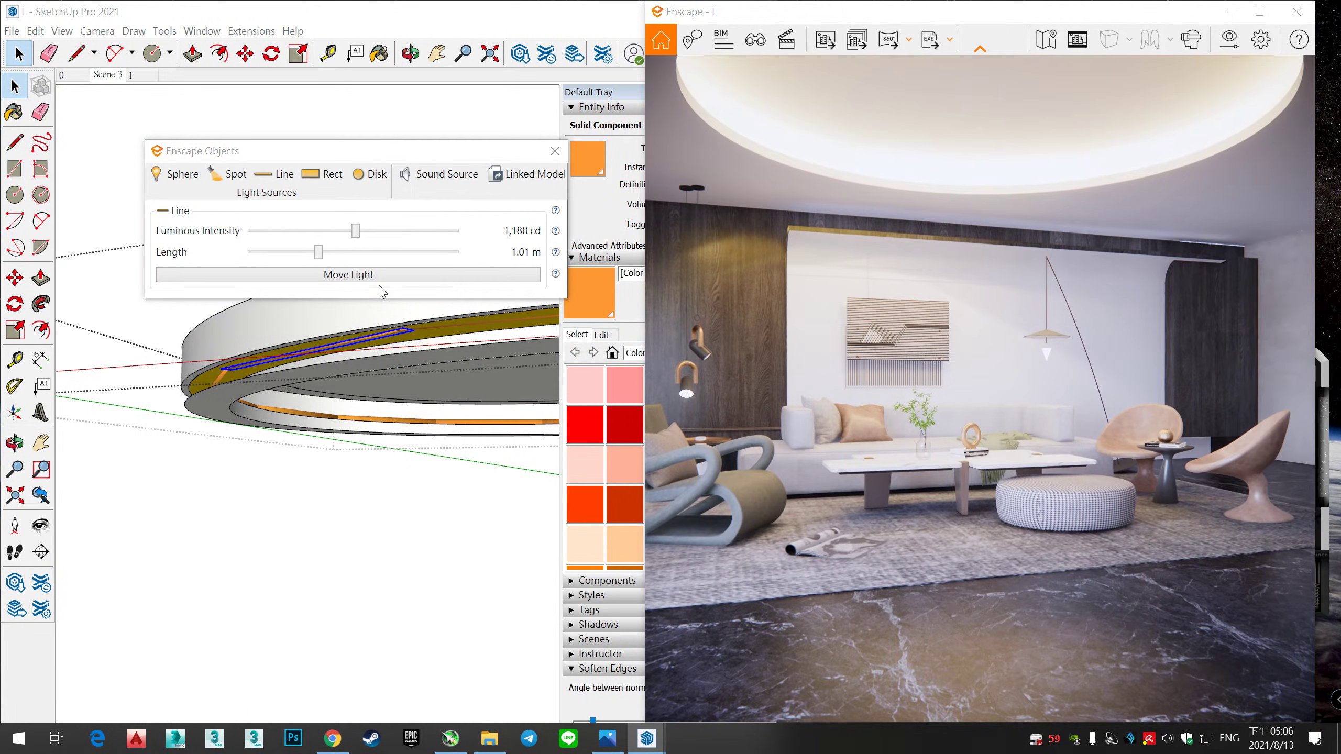
pyautogui.moveTo(357, 230); pyautogui.dragTo(319, 232)
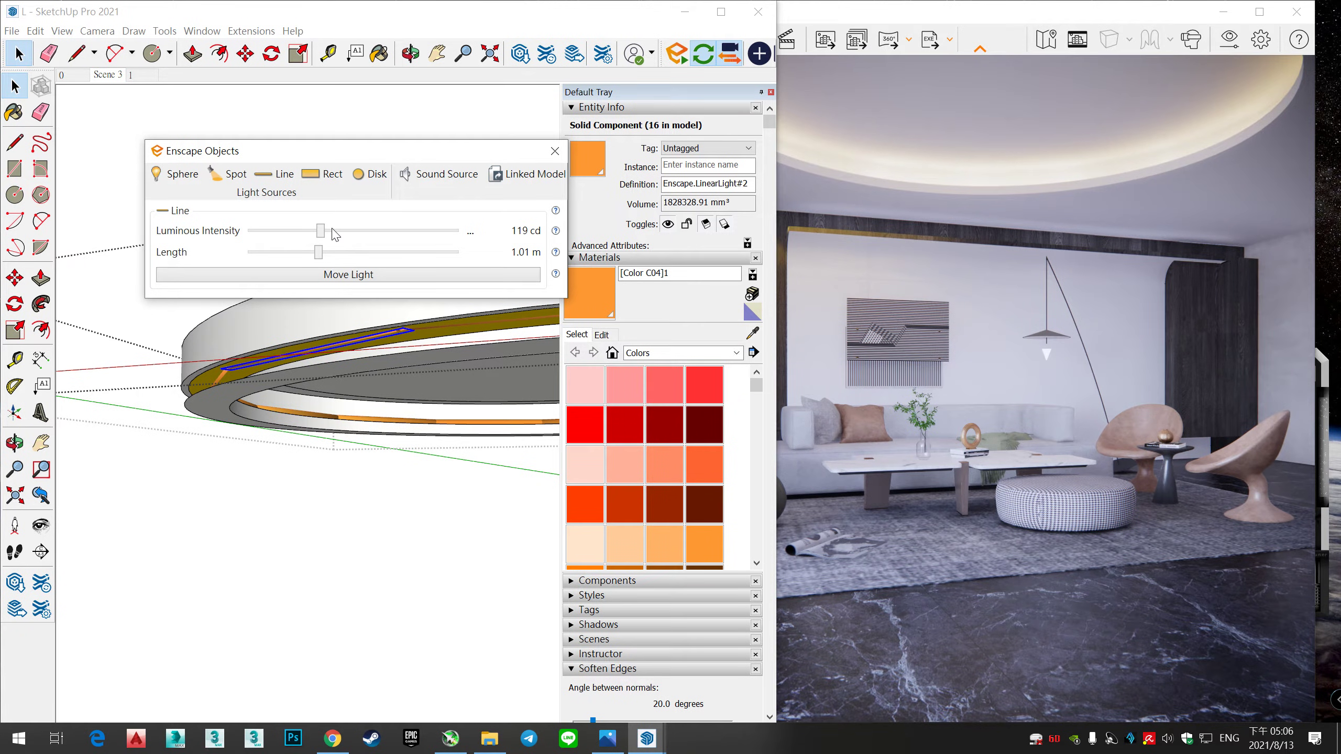
pyautogui.moveTo(320, 231); pyautogui.dragTo(352, 232)
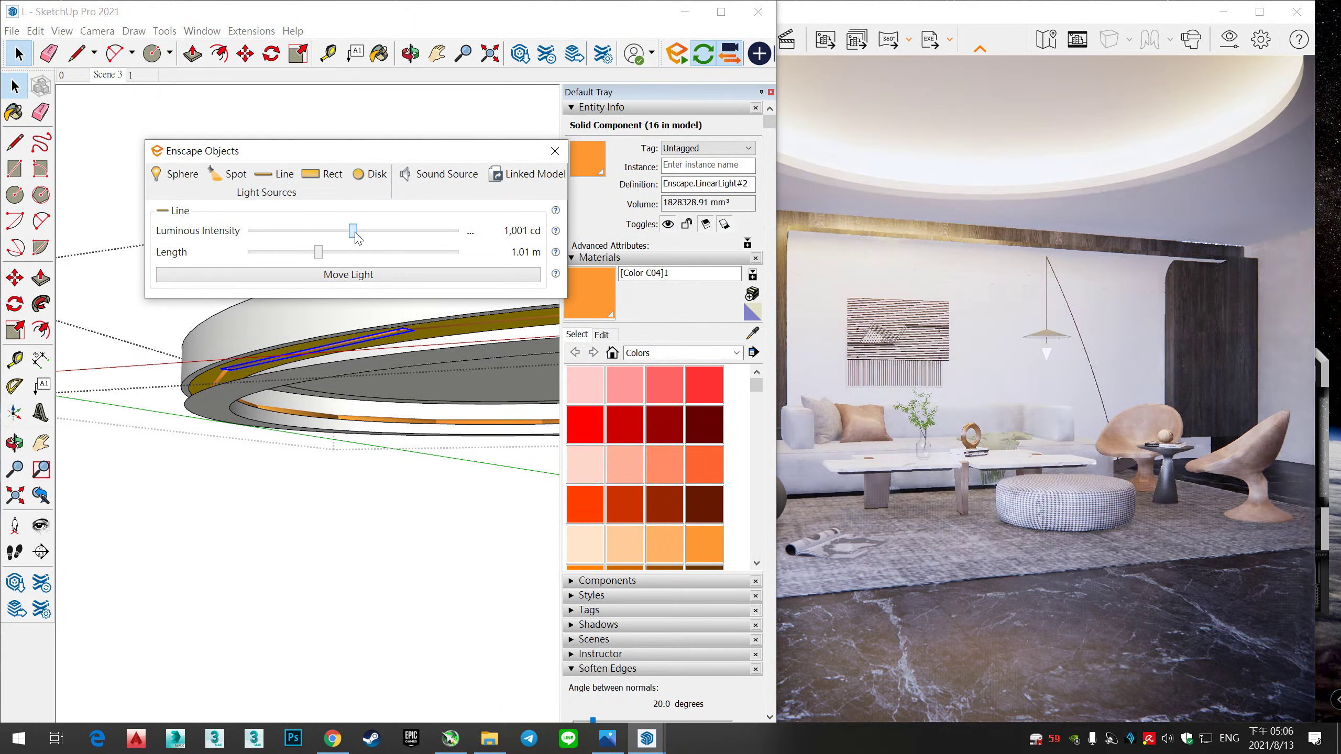
pyautogui.moveTo(355, 231); pyautogui.dragTo(350, 231)
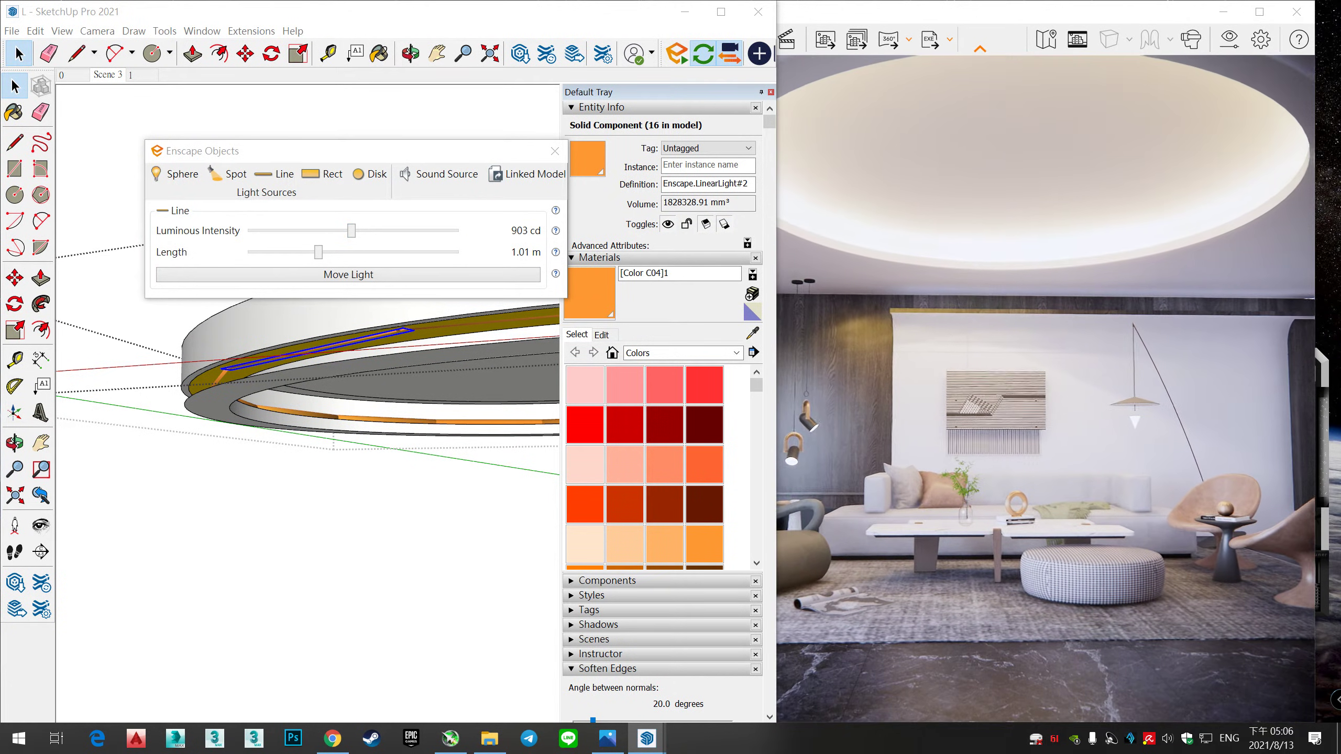
pyautogui.moveTo(349, 230); pyautogui.dragTo(298, 230)
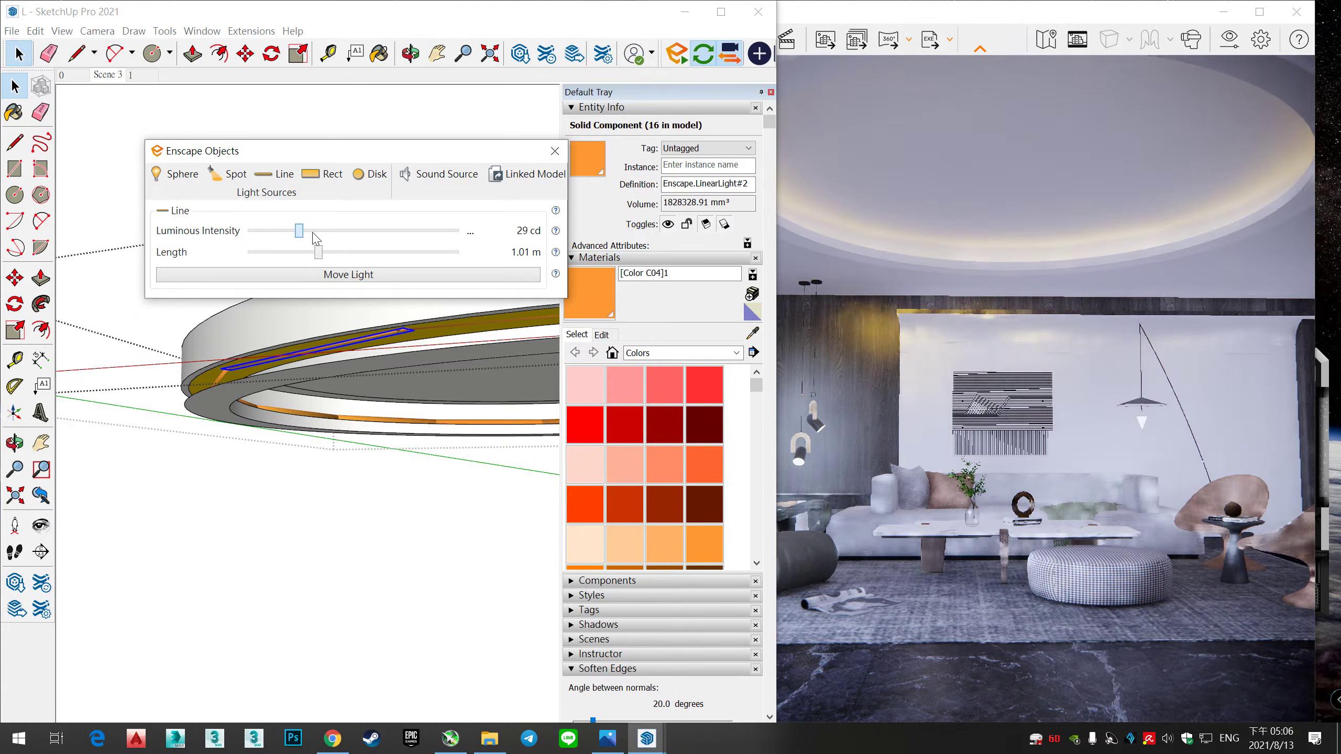
pyautogui.moveTo(299, 230); pyautogui.dragTo(340, 230)
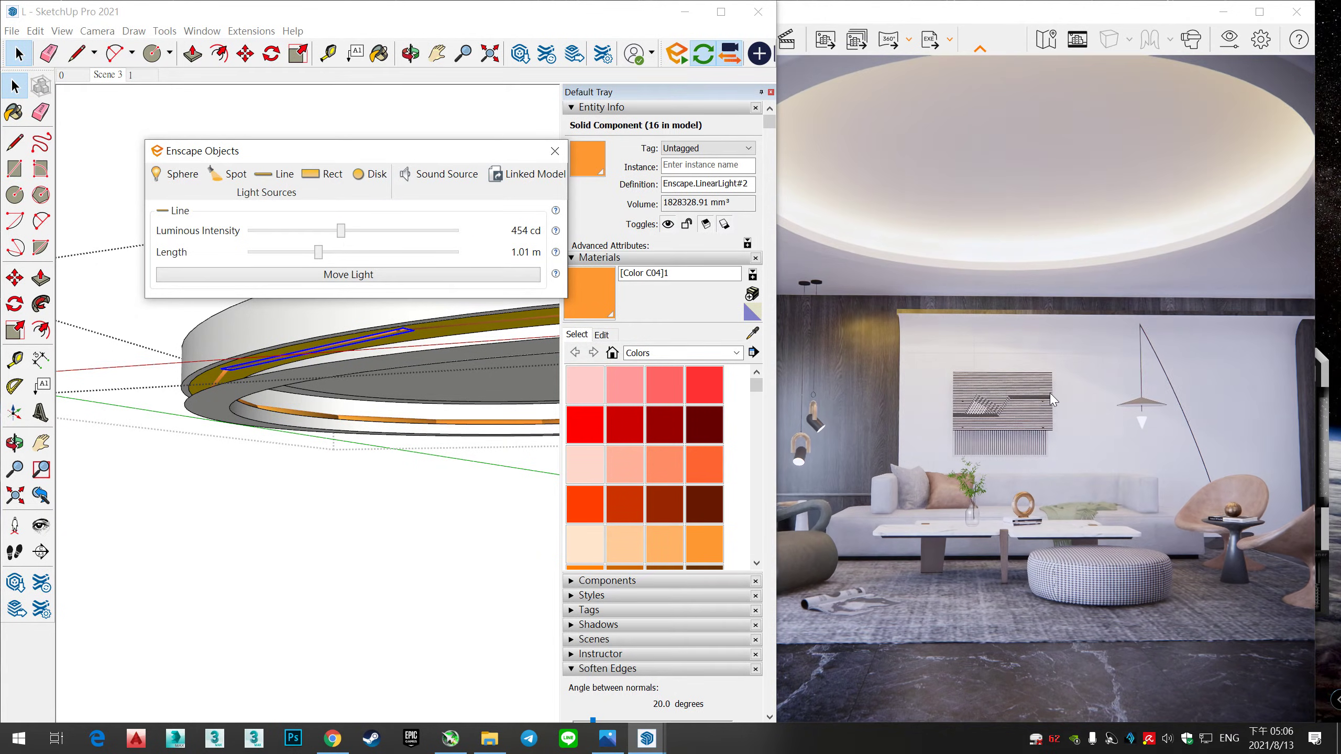